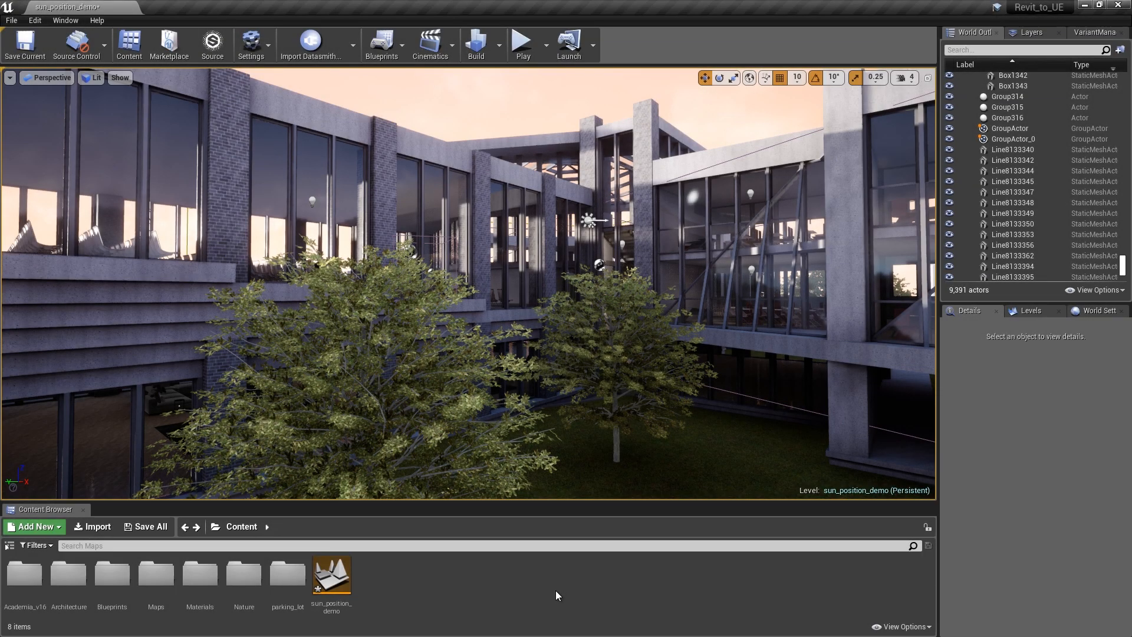
# - Check in the Plugins window that the built-in Sun Position plugin is available by searching 'sun'
pyautogui.click(250, 44)
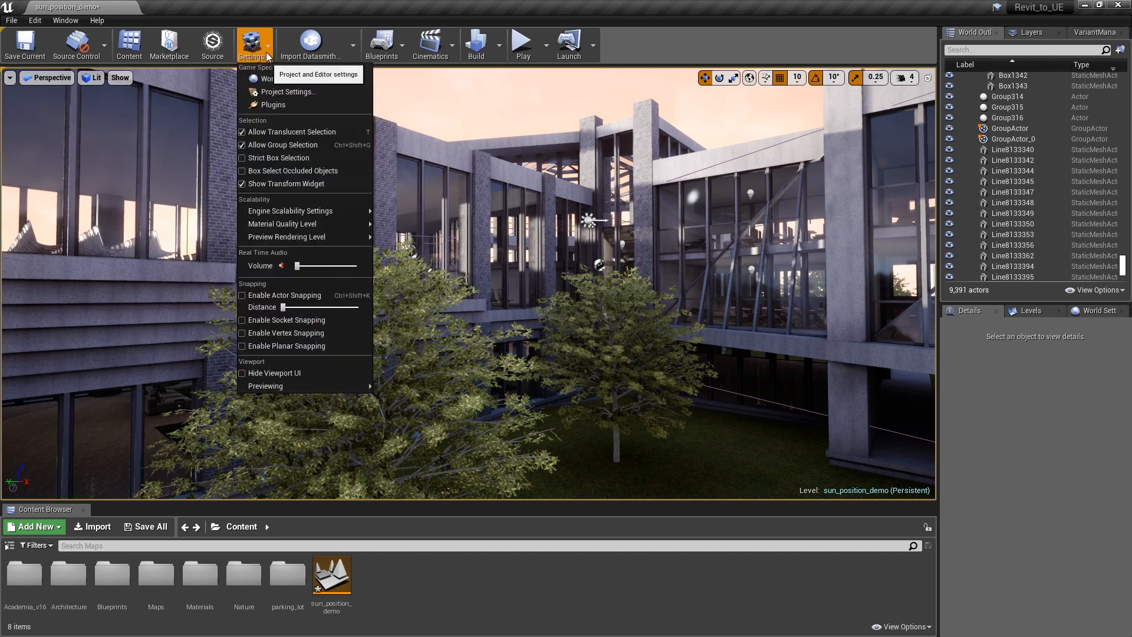
pyautogui.click(272, 104)
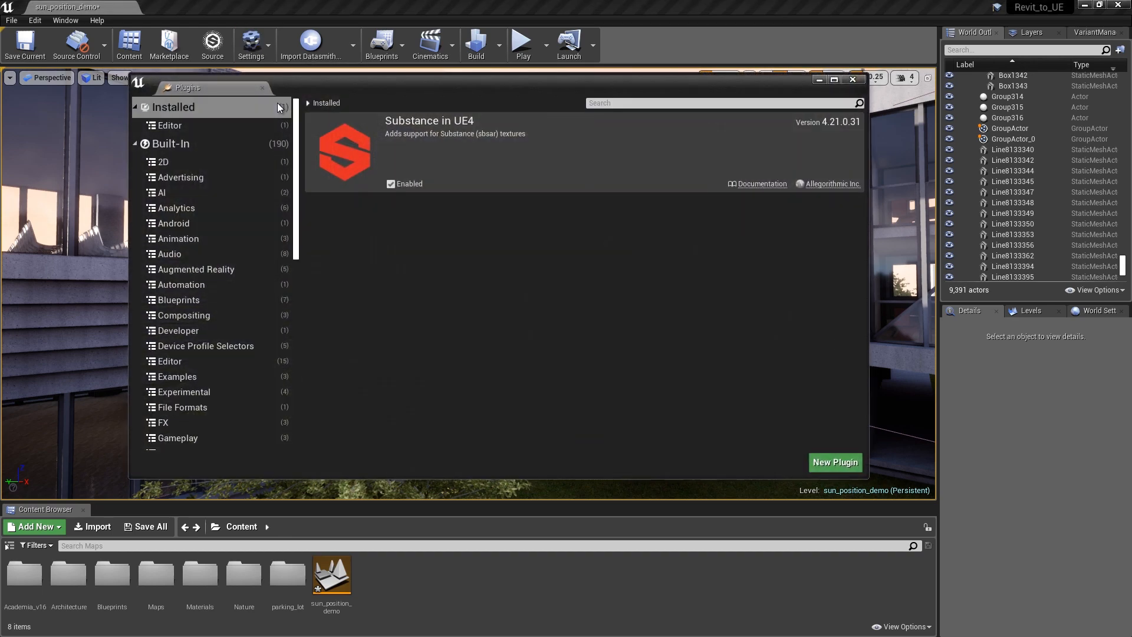
pyautogui.click(171, 144)
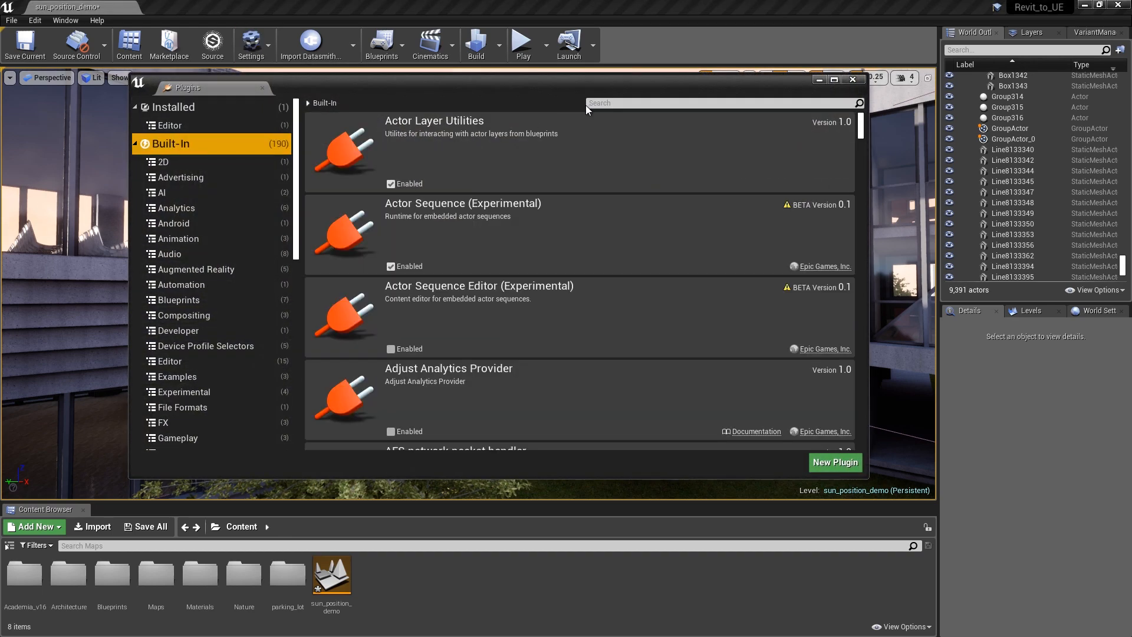
pyautogui.click(721, 103)
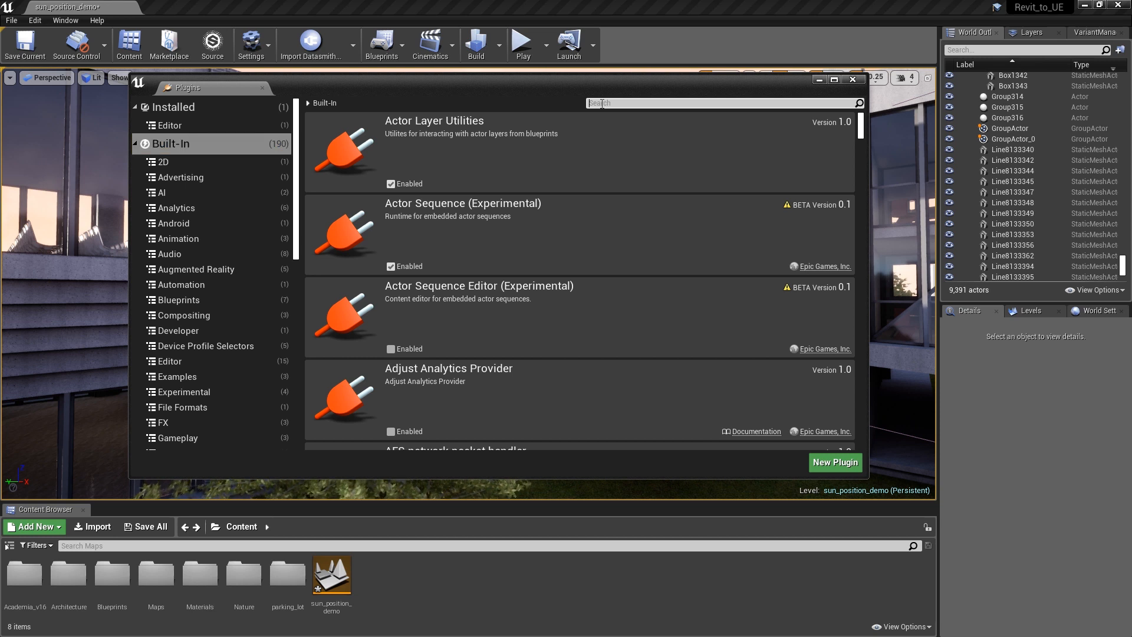
pyautogui.write('sun')
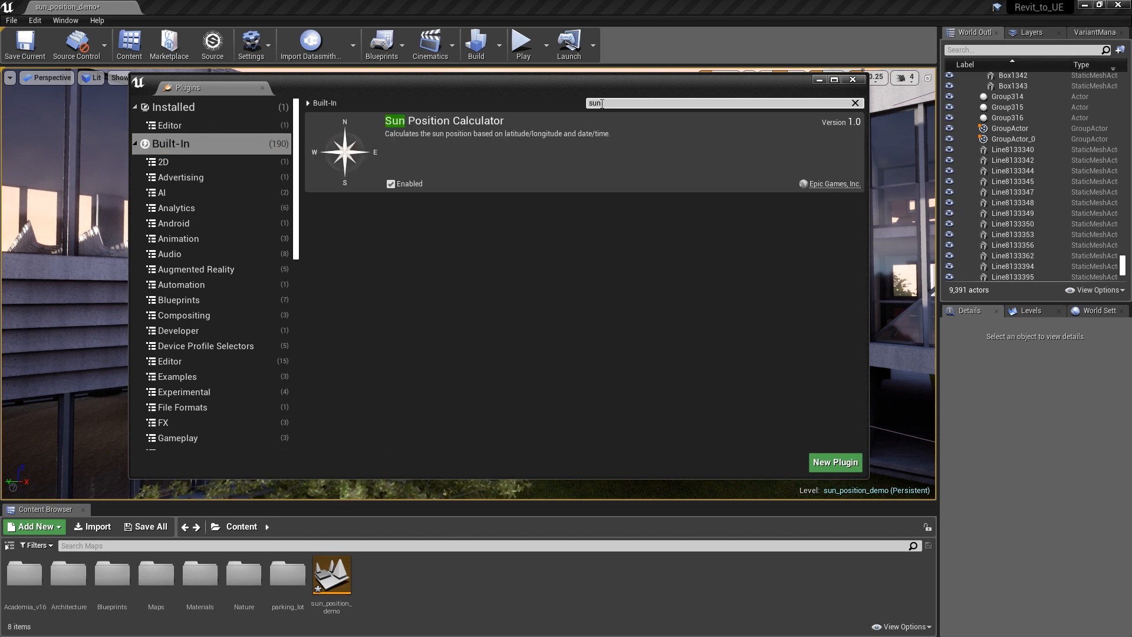
pyautogui.moveTo(392, 199)
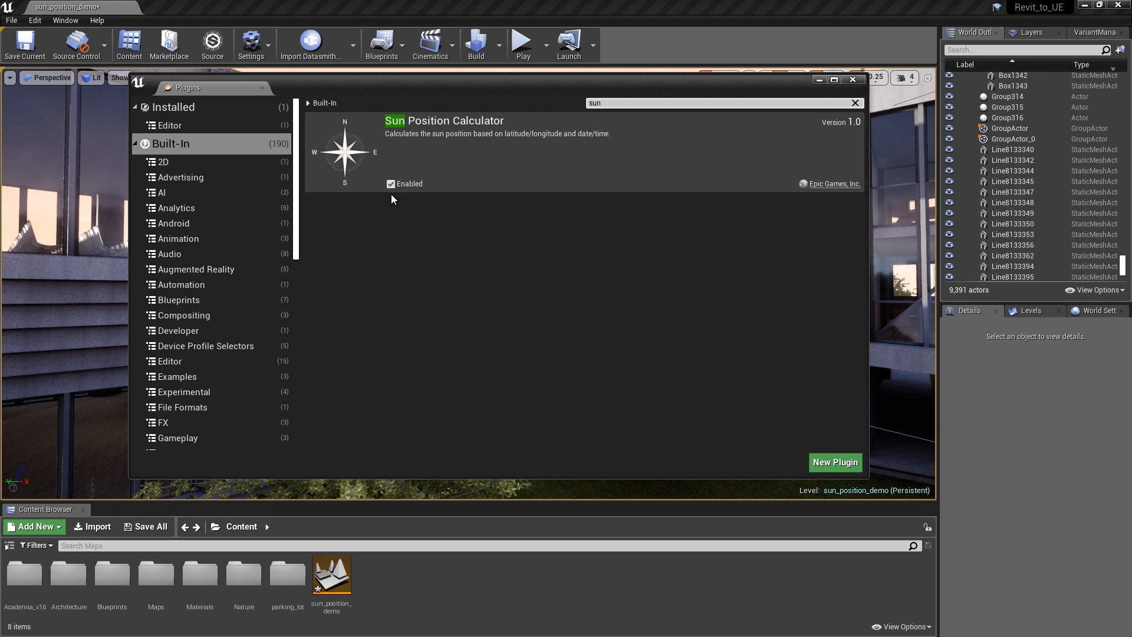
pyautogui.moveTo(586, 170)
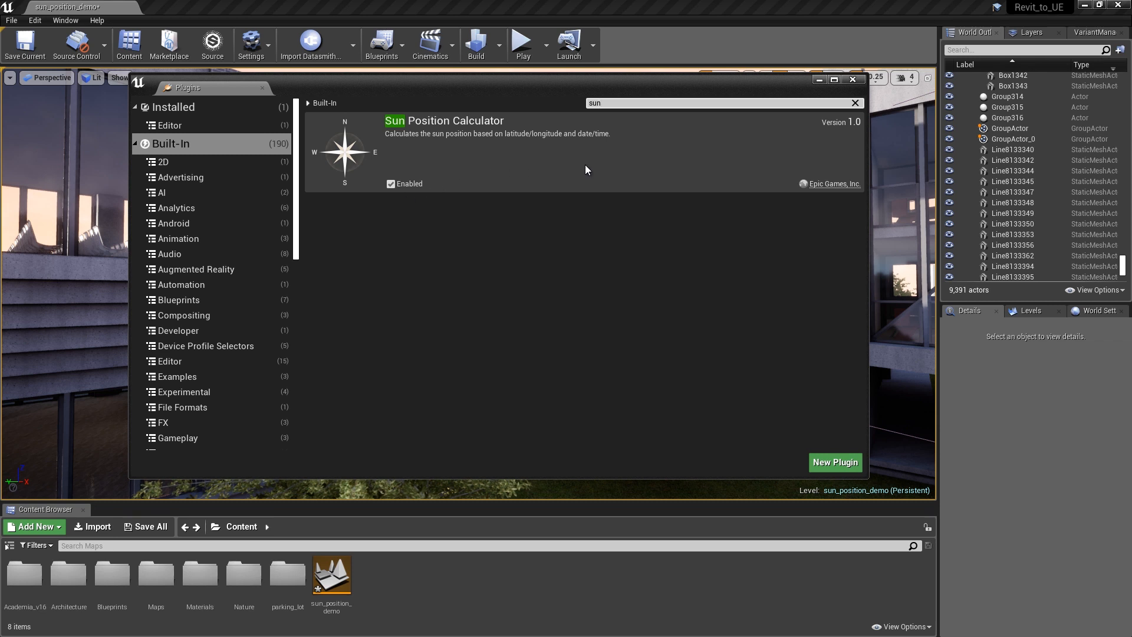
pyautogui.click(853, 79)
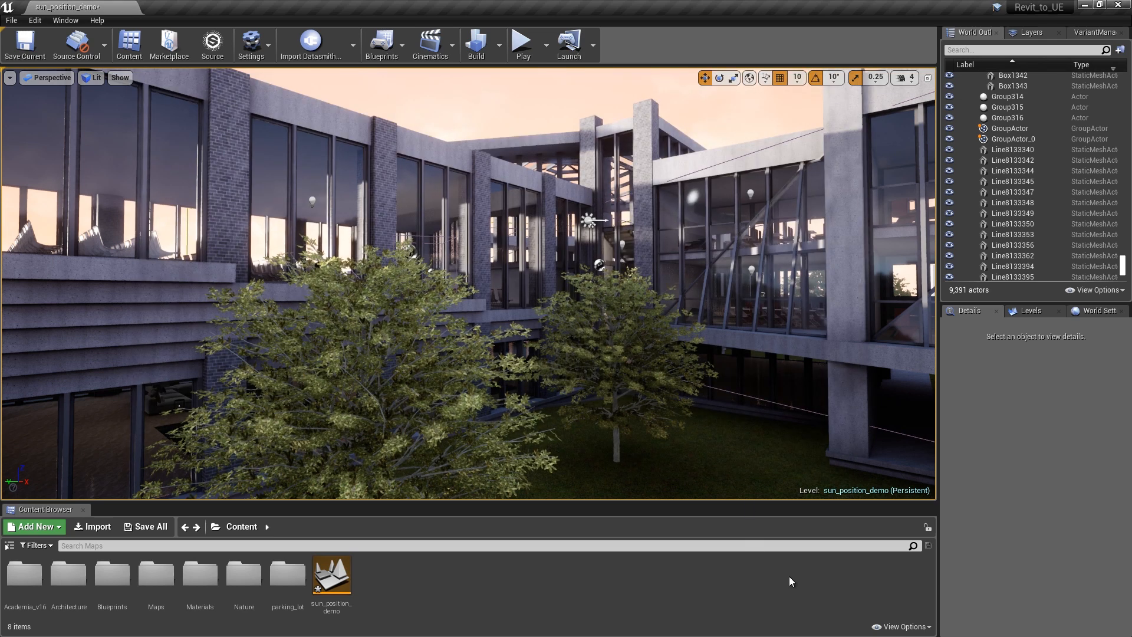
# - Show engine and plugin content in the Content Browser and find the SunPosition folder via 'sun'
pyautogui.click(900, 626)
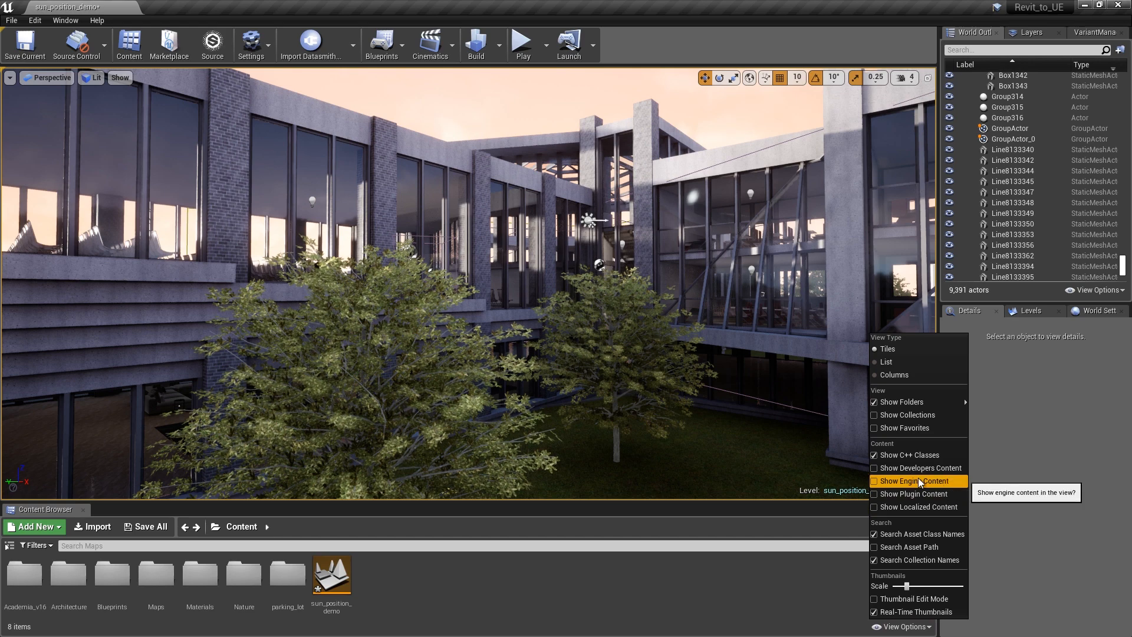
pyautogui.click(899, 626)
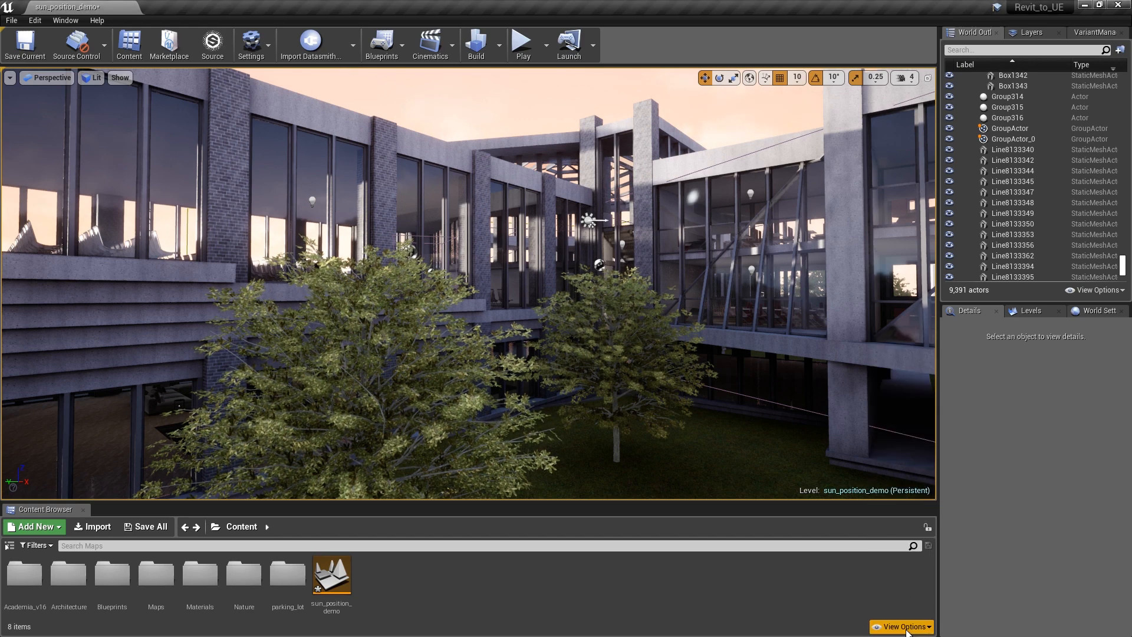
pyautogui.click(901, 626)
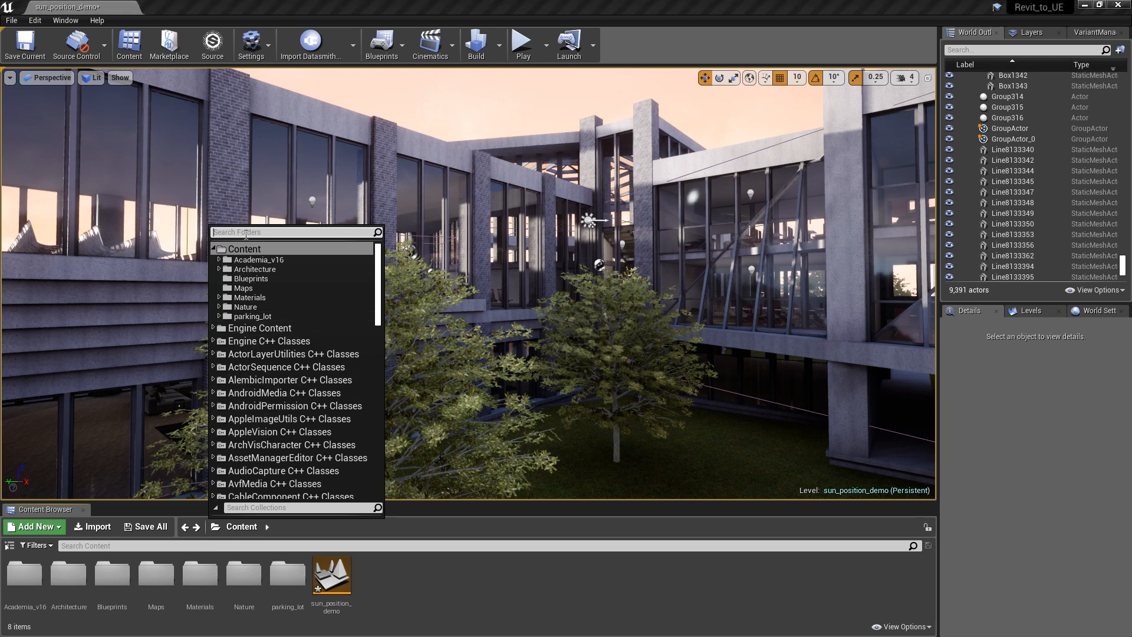
pyautogui.write('sun')
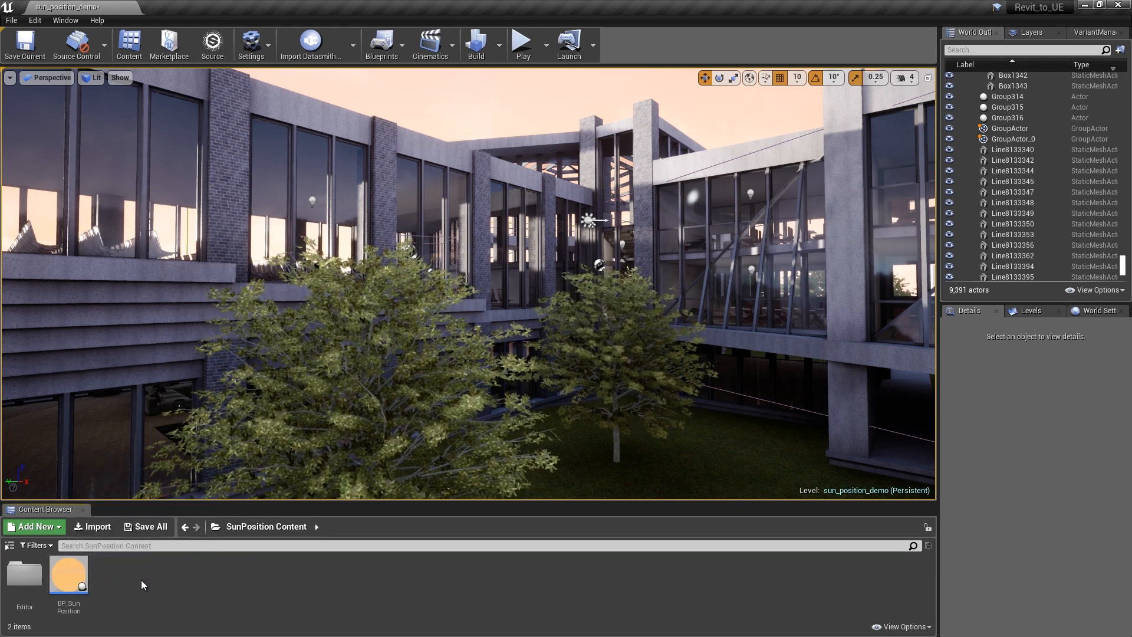
pyautogui.moveTo(68, 574)
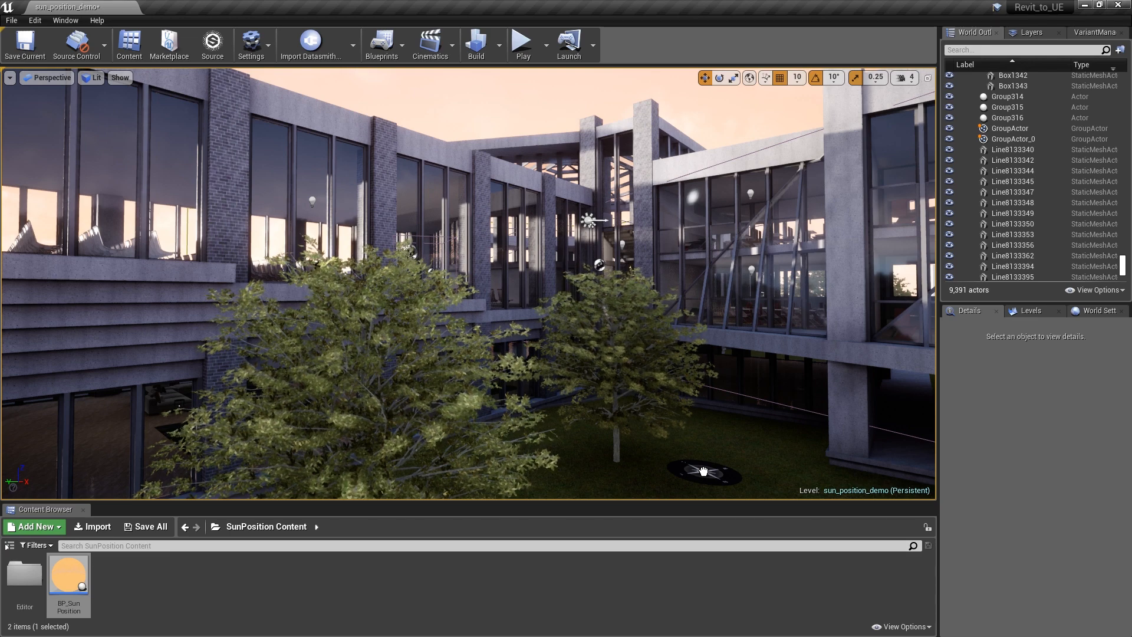
# - Drop a BP_SunPosition actor onto the courtyard lawn and return to the Content folder
pyautogui.click(704, 471)
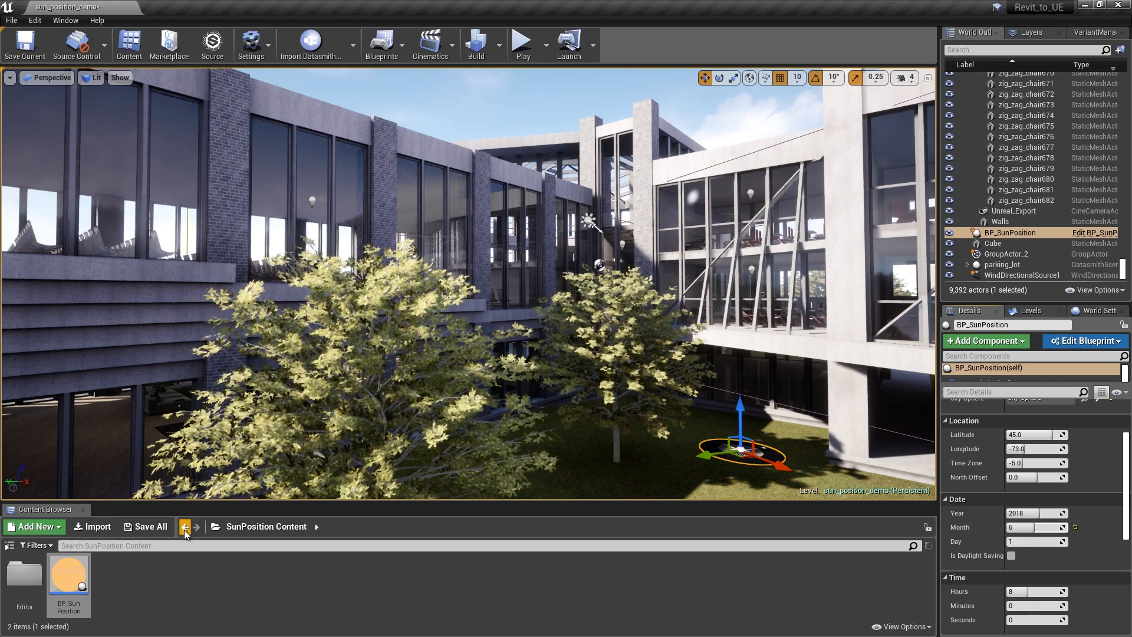
pyautogui.click(185, 526)
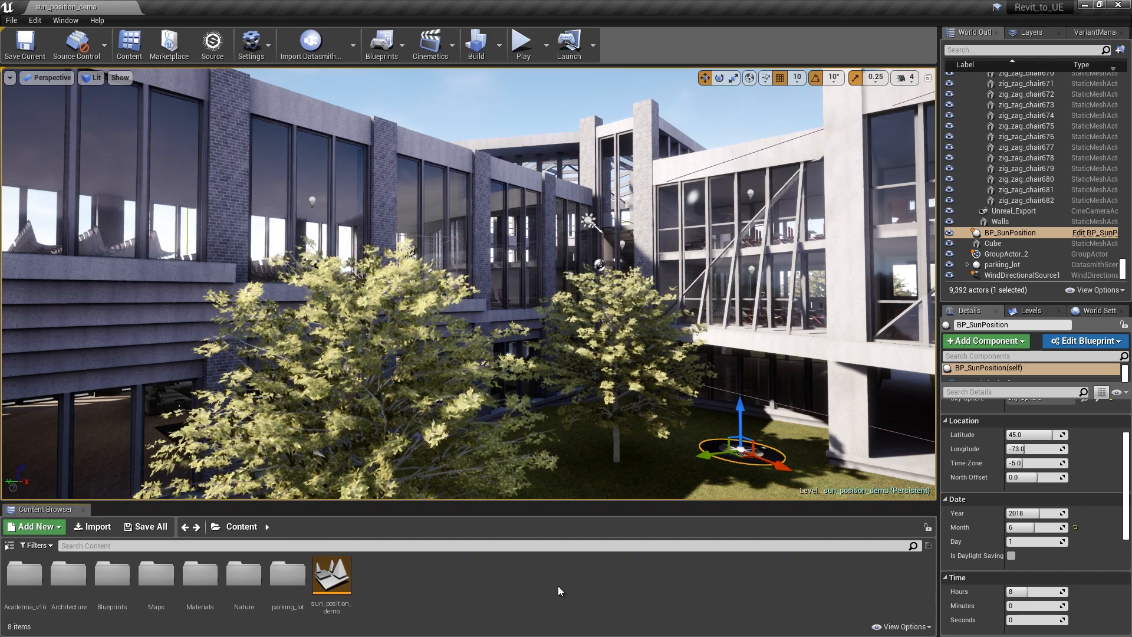
pyautogui.moveTo(36, 529)
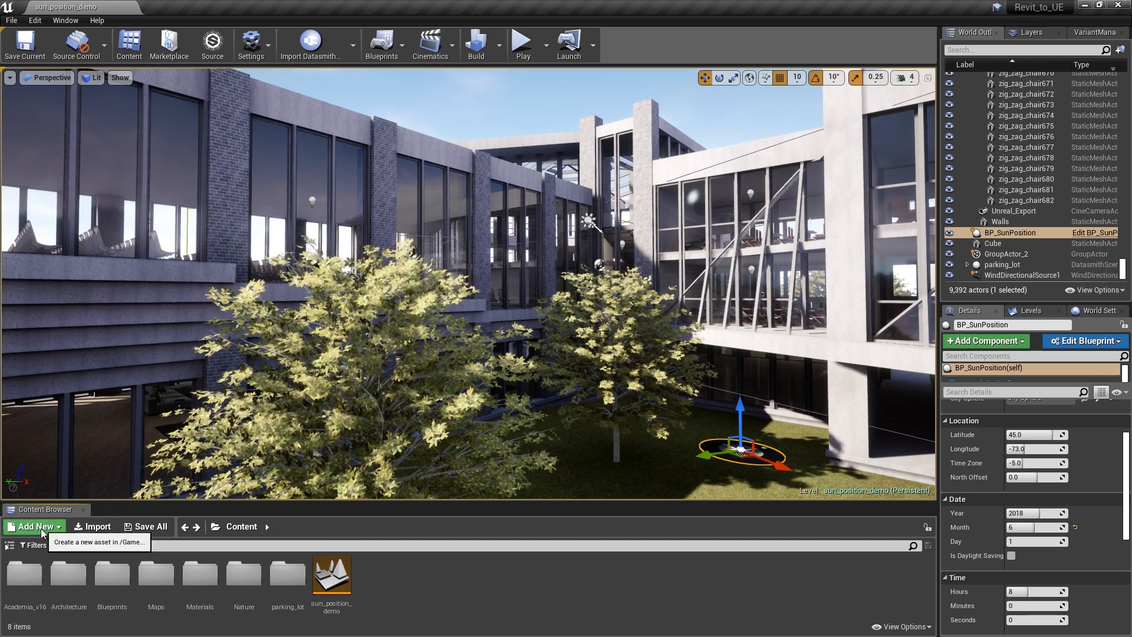
pyautogui.moveTo(38, 510)
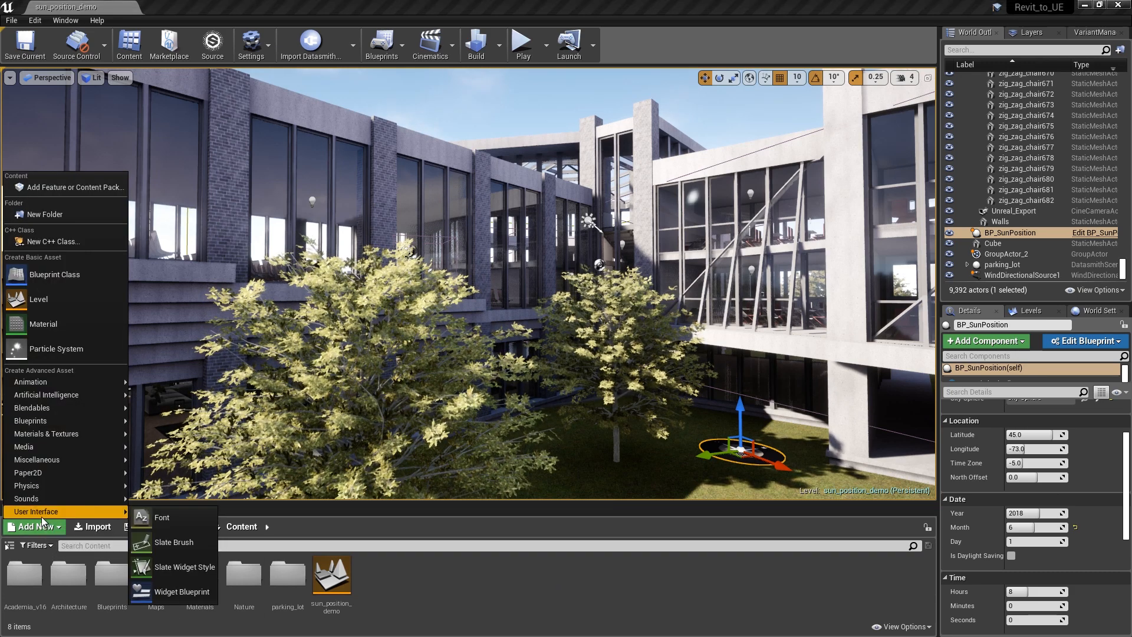
pyautogui.moveTo(185, 591)
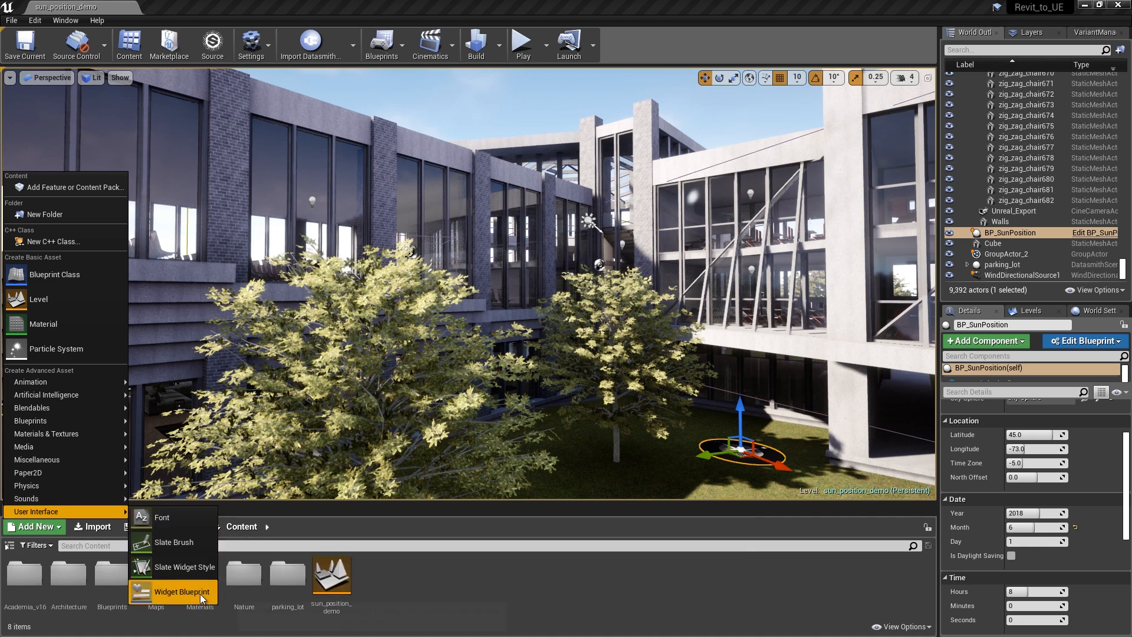
# - Create widget blueprint WBP_SunpositionSlider_Level1 and open it in the designer
pyautogui.click(181, 590)
pyautogui.write('WBP_Sunposition_Slider_Level1')
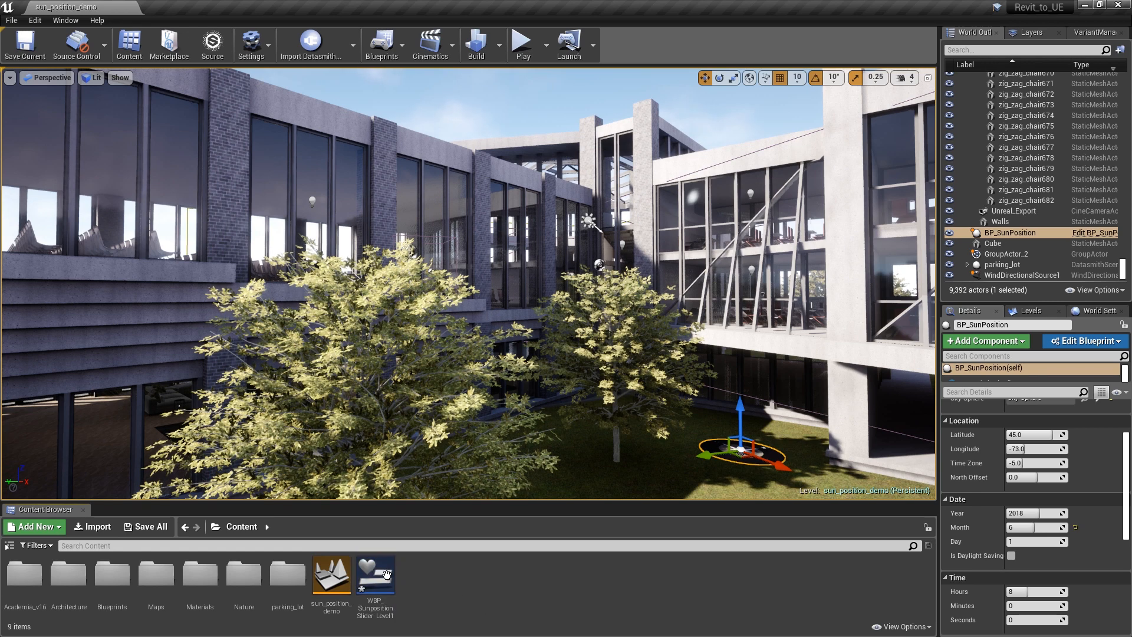
pyautogui.doubleClick(375, 578)
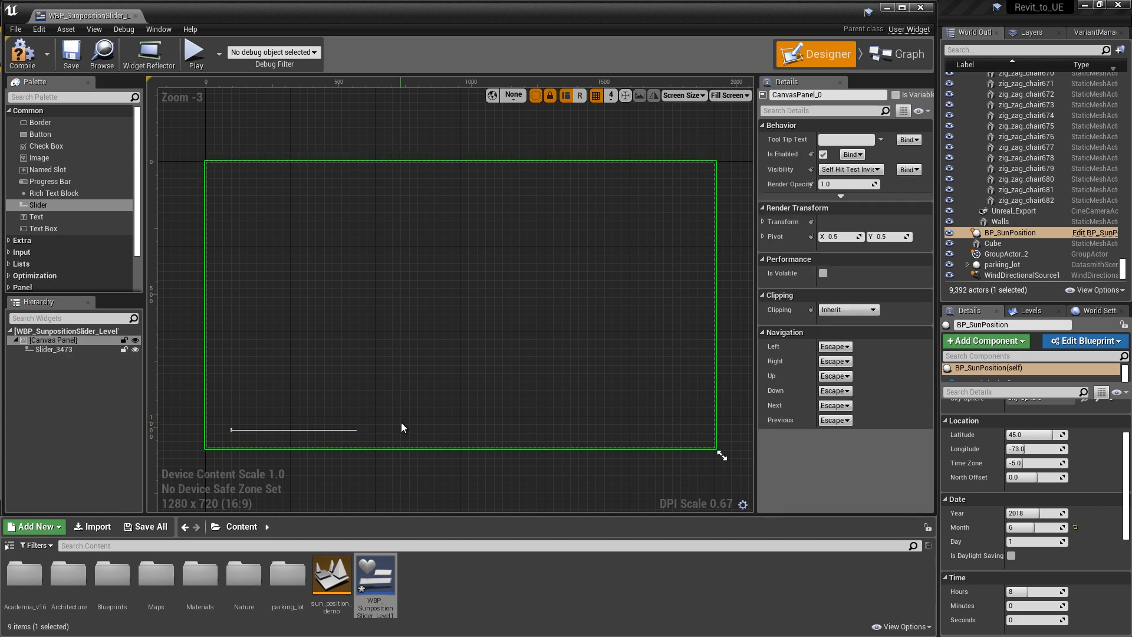
# - Switch the widget blueprint to its event graph showing Event Construct
pyautogui.click(906, 53)
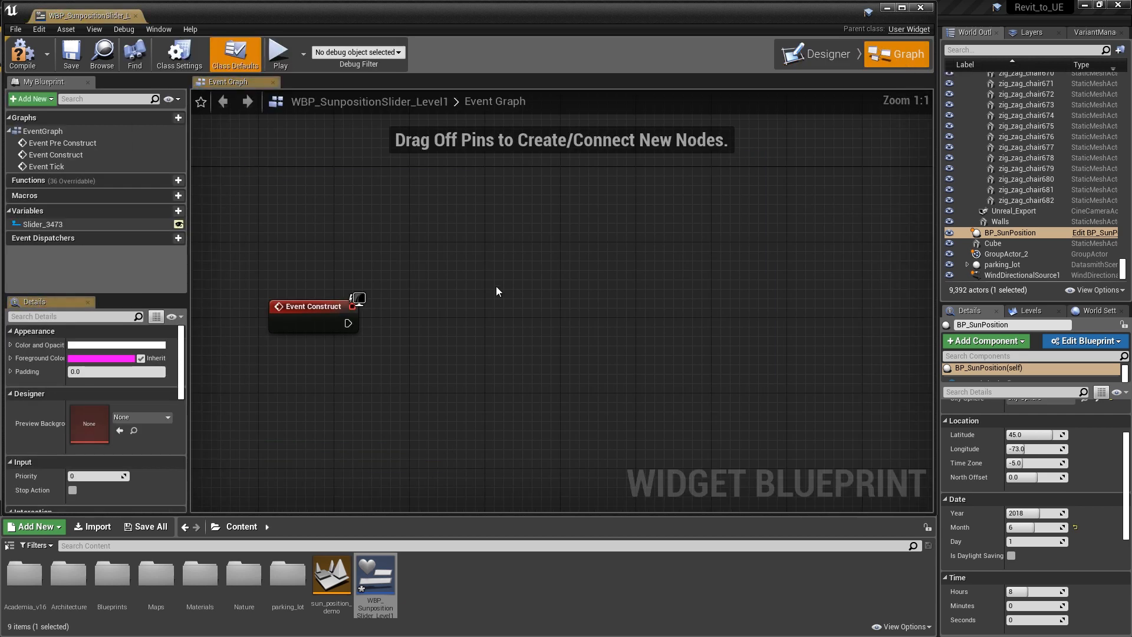
pyautogui.moveTo(452, 256)
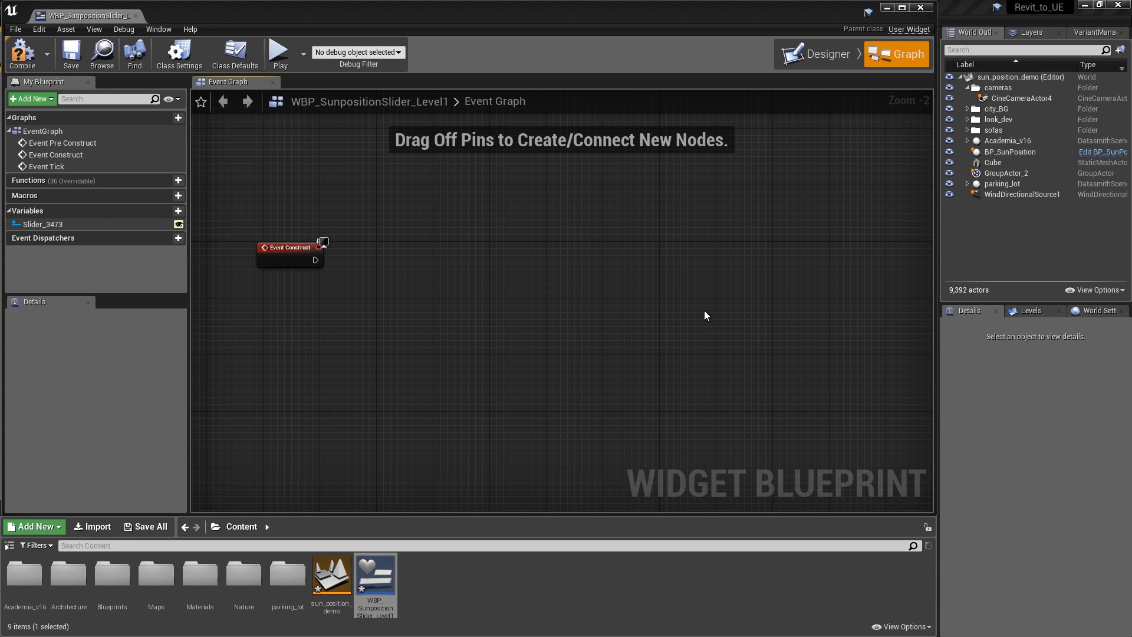
pyautogui.moveTo(662, 311)
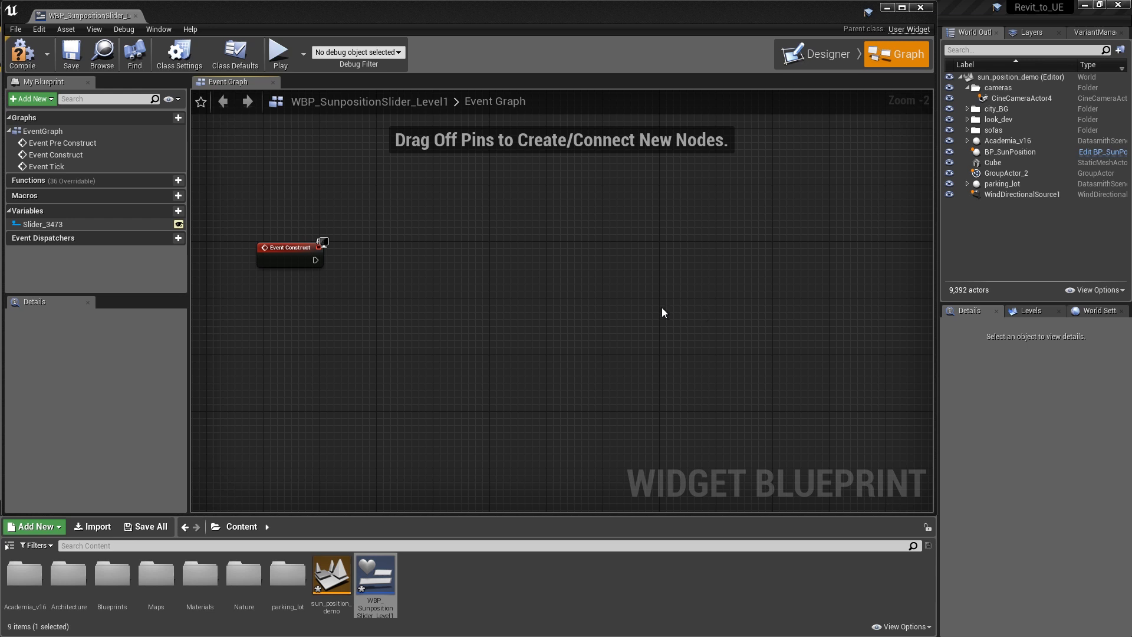
pyautogui.moveTo(316, 259)
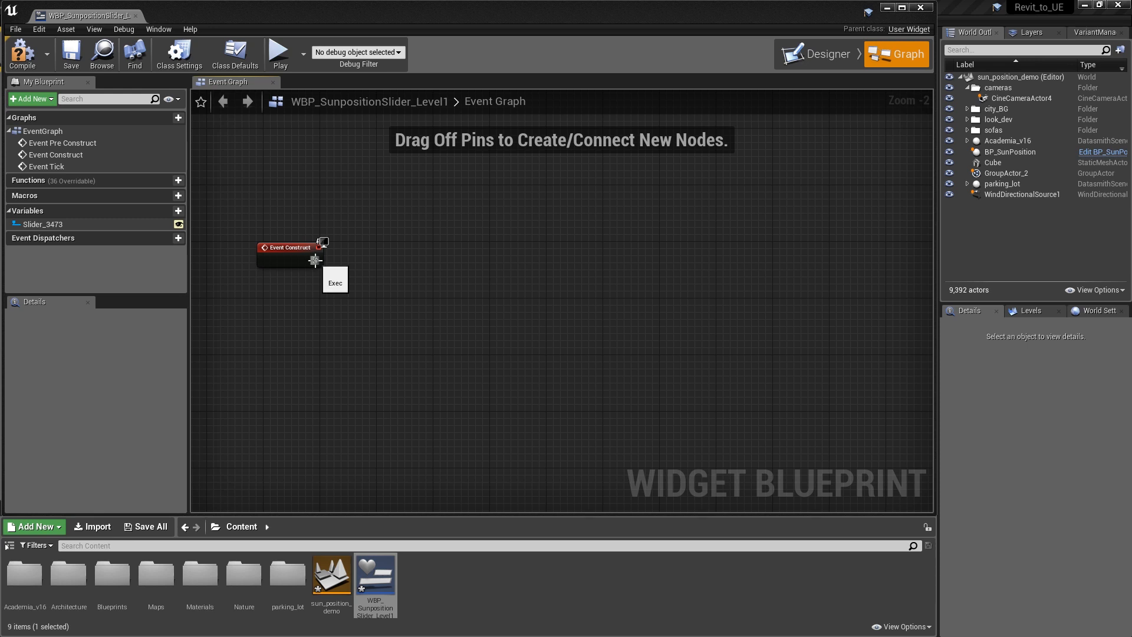
# - Add Get All Actors Of Class after Event Construct with Actor Class set to BP_SunPosition
pyautogui.moveTo(316, 259); pyautogui.dragTo(384, 302)
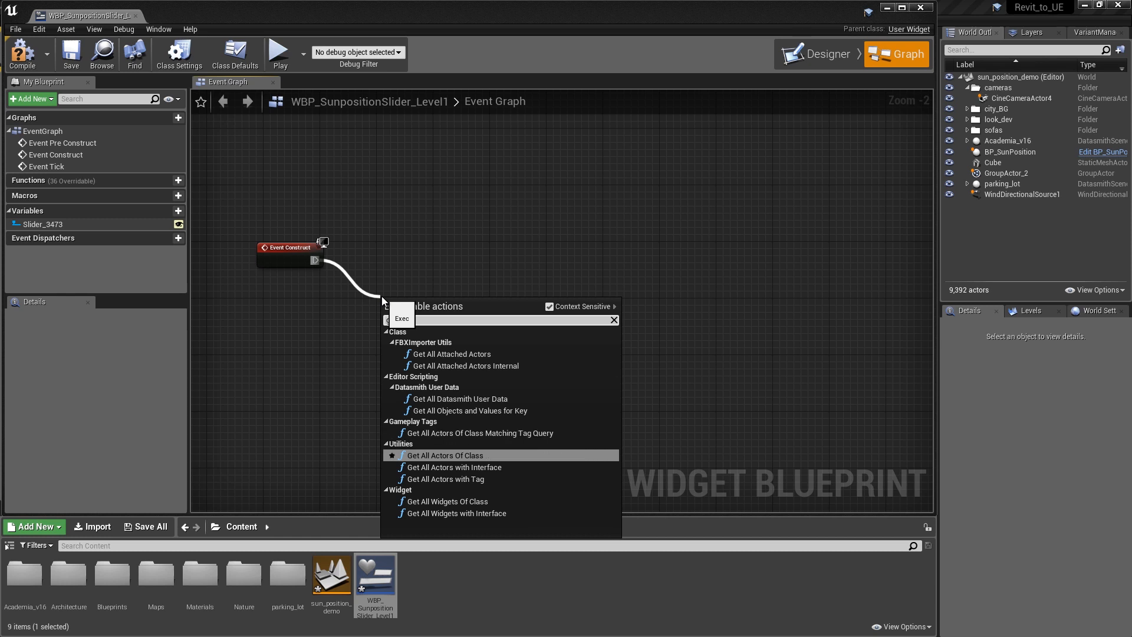
pyautogui.click(446, 455)
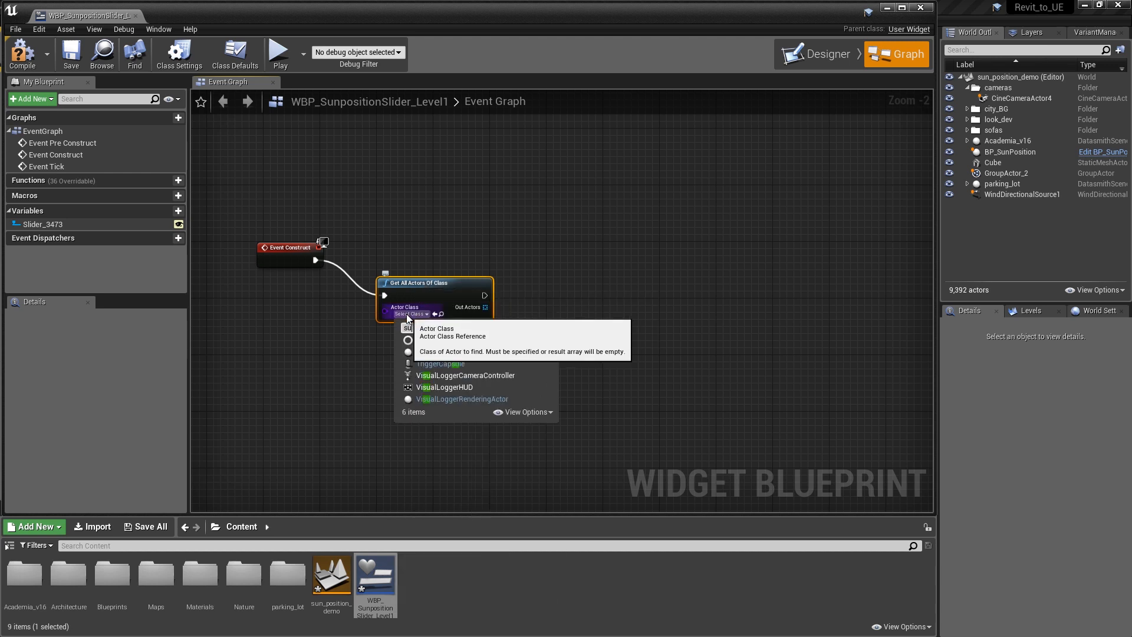
pyautogui.write('sun')
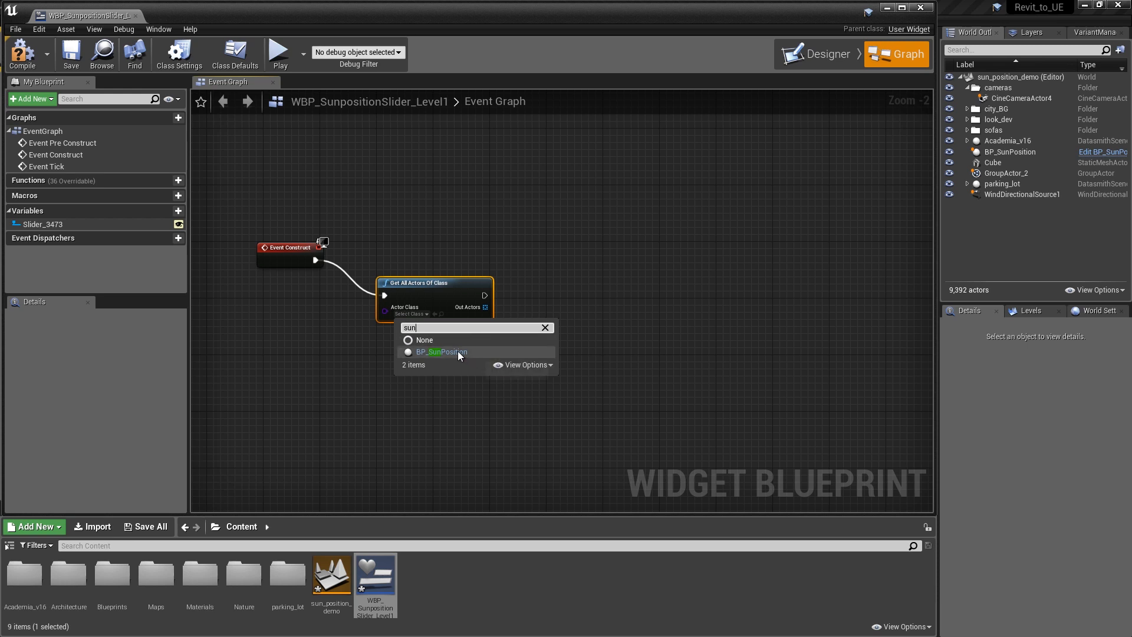
pyautogui.click(439, 351)
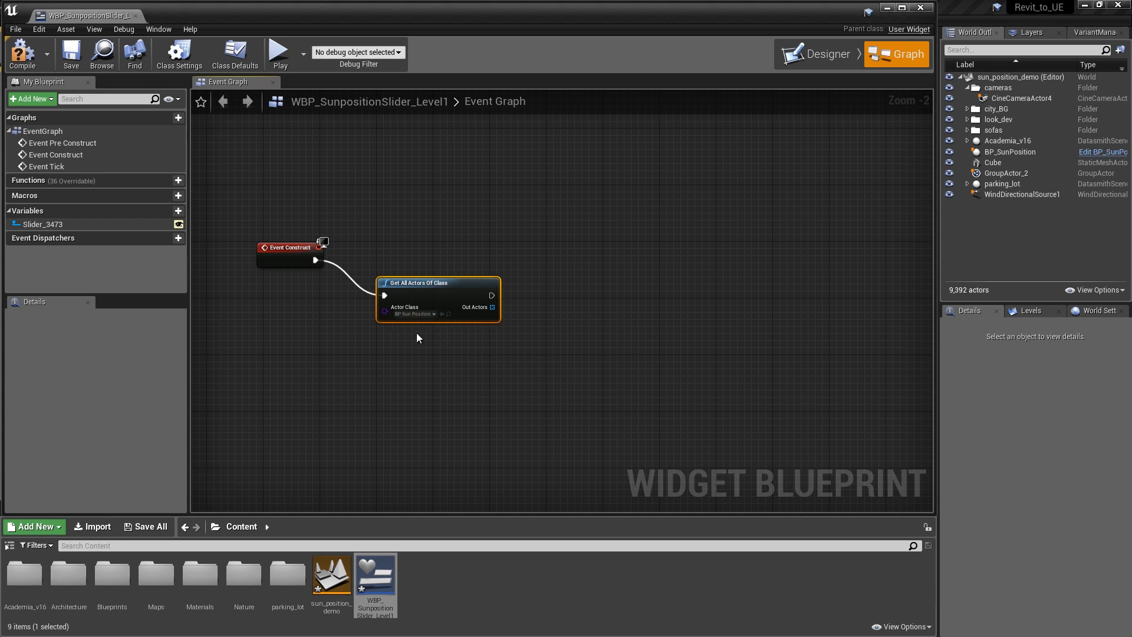
pyautogui.moveTo(450, 334)
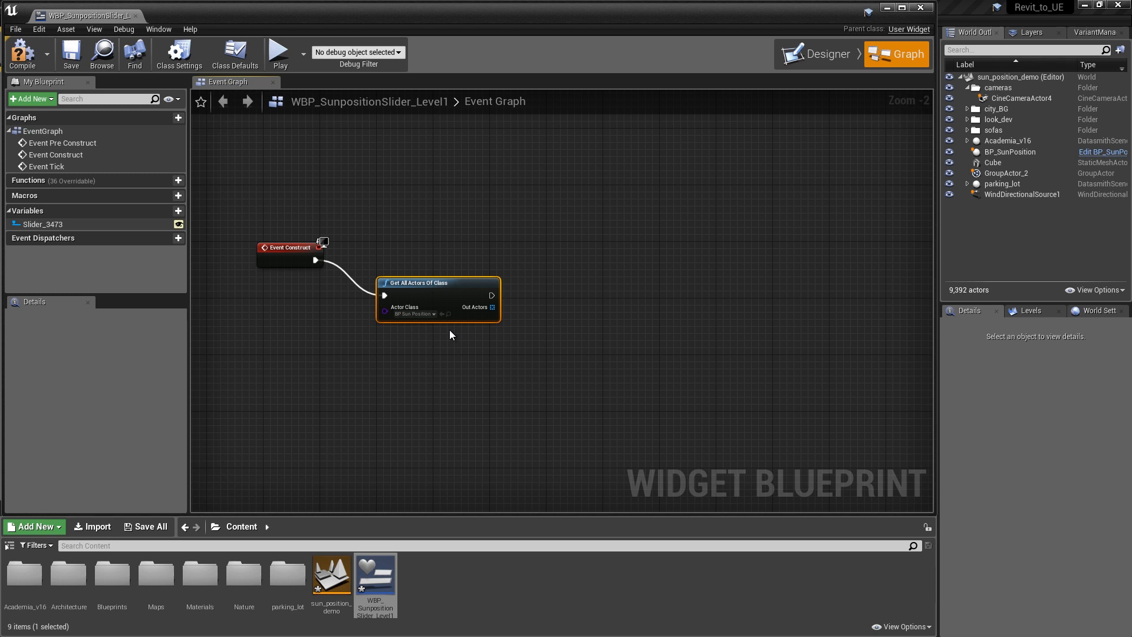
pyautogui.moveTo(488, 320)
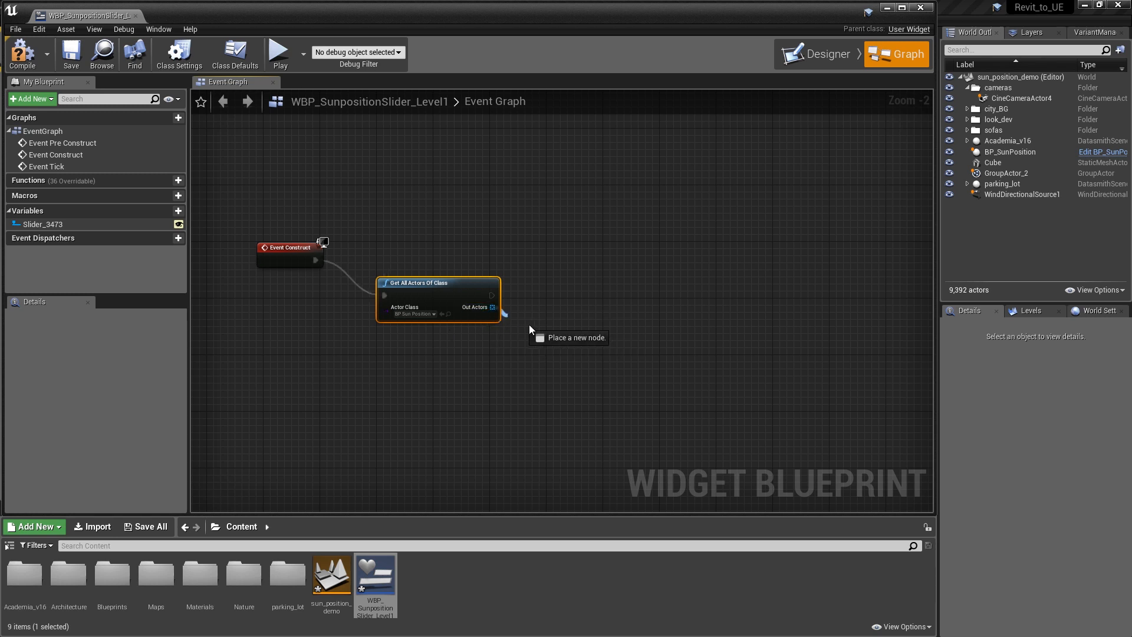
# - Add a GET node taking one actor from the Out Actors array
pyautogui.moveTo(492, 307); pyautogui.dragTo(537, 332)
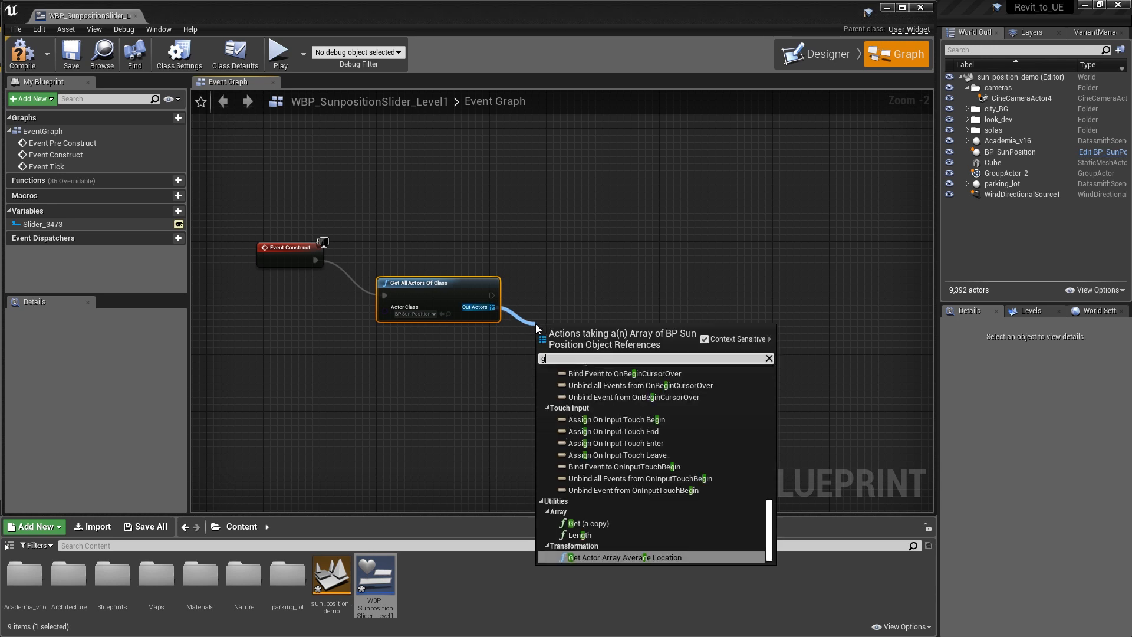
pyautogui.write('et')
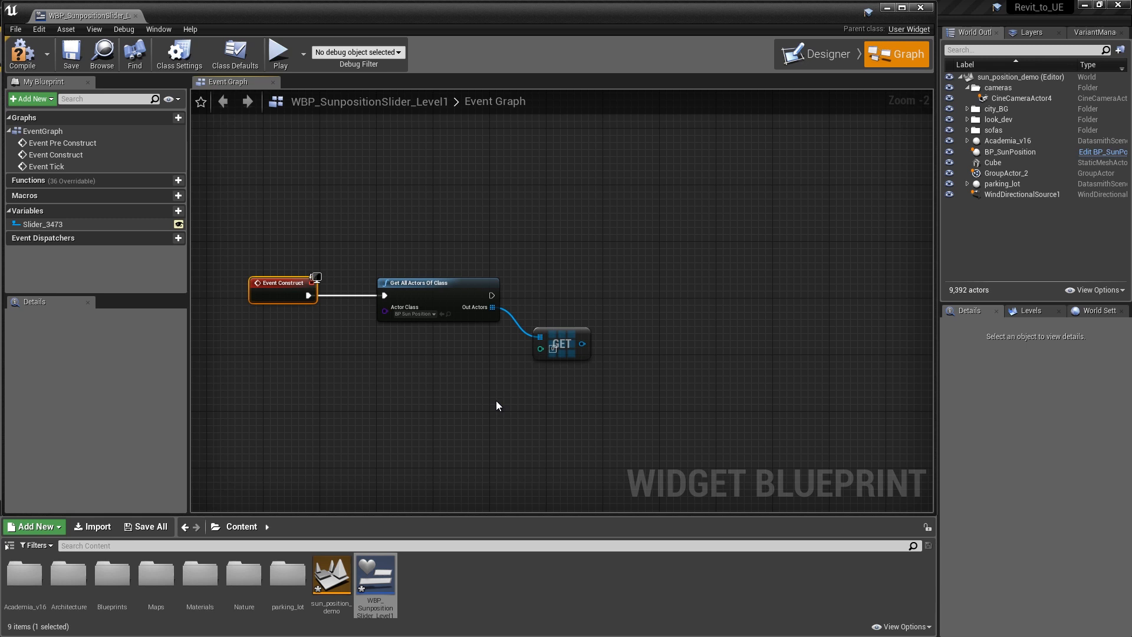
pyautogui.moveTo(580, 347)
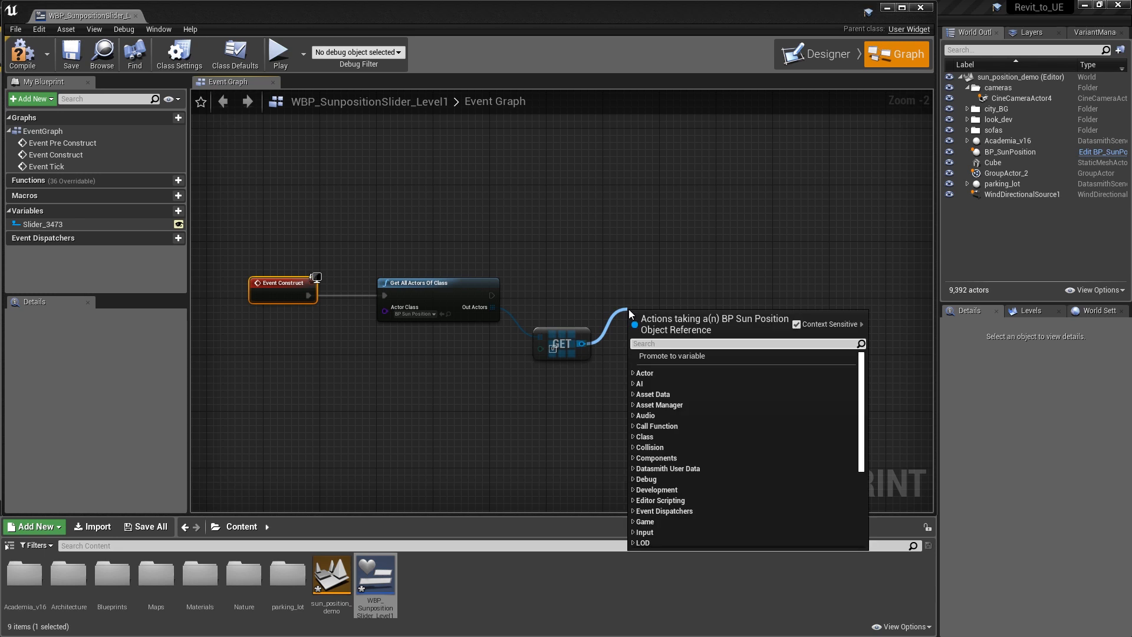
# - Promote the GET result to a variable BP_Sun_Position-Actor, set after the actor search
pyautogui.click(671, 356)
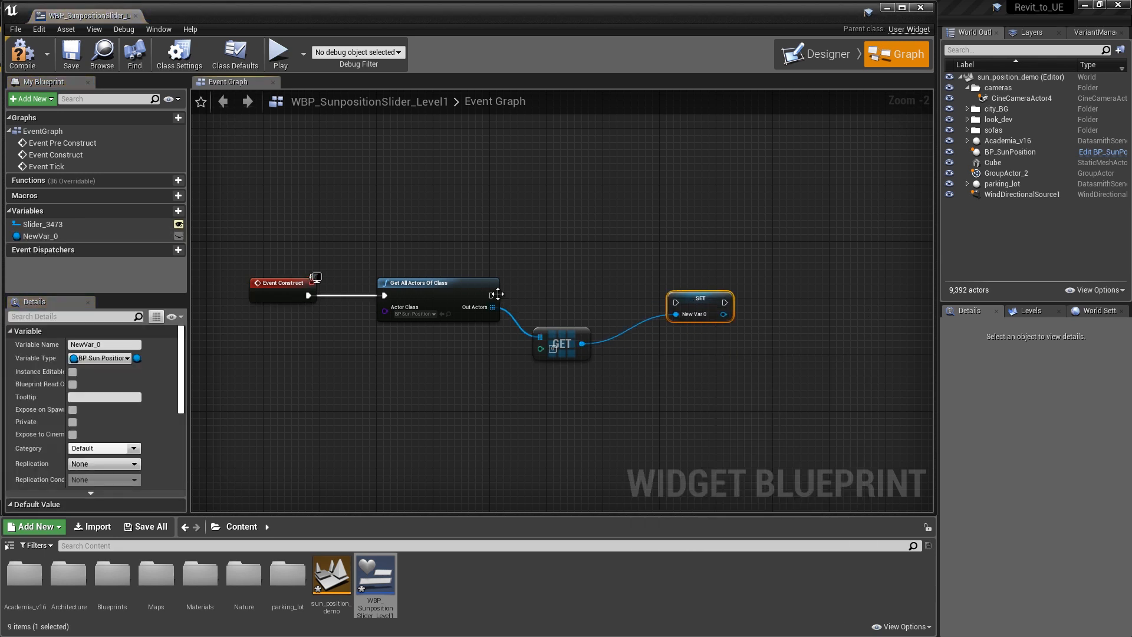
pyautogui.moveTo(493, 296); pyautogui.dragTo(674, 302)
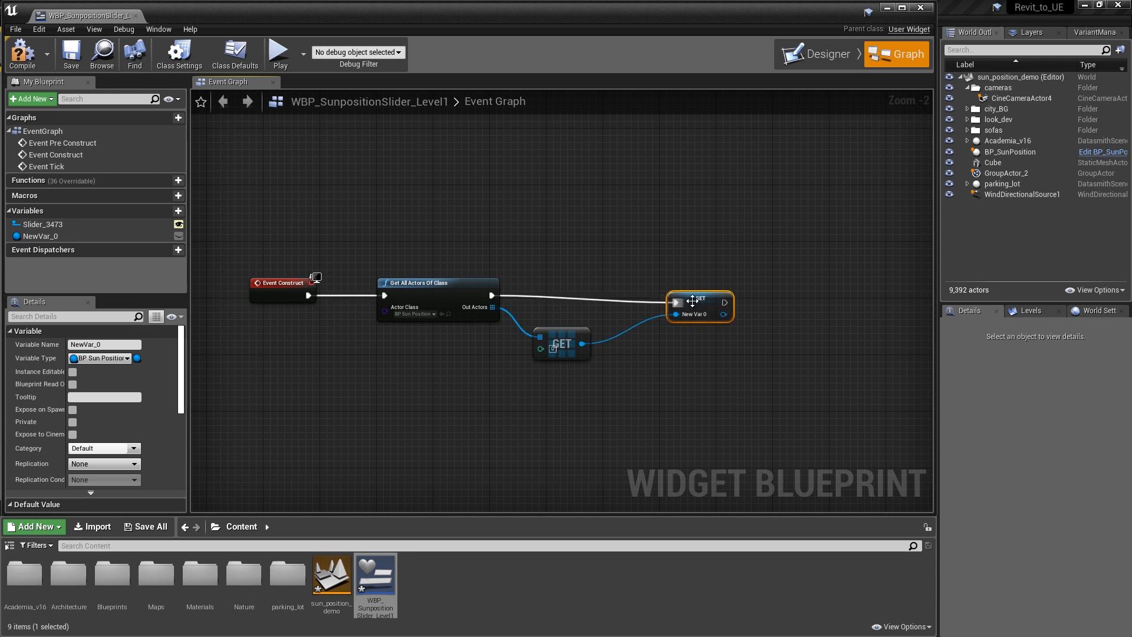
pyautogui.moveTo(645, 316)
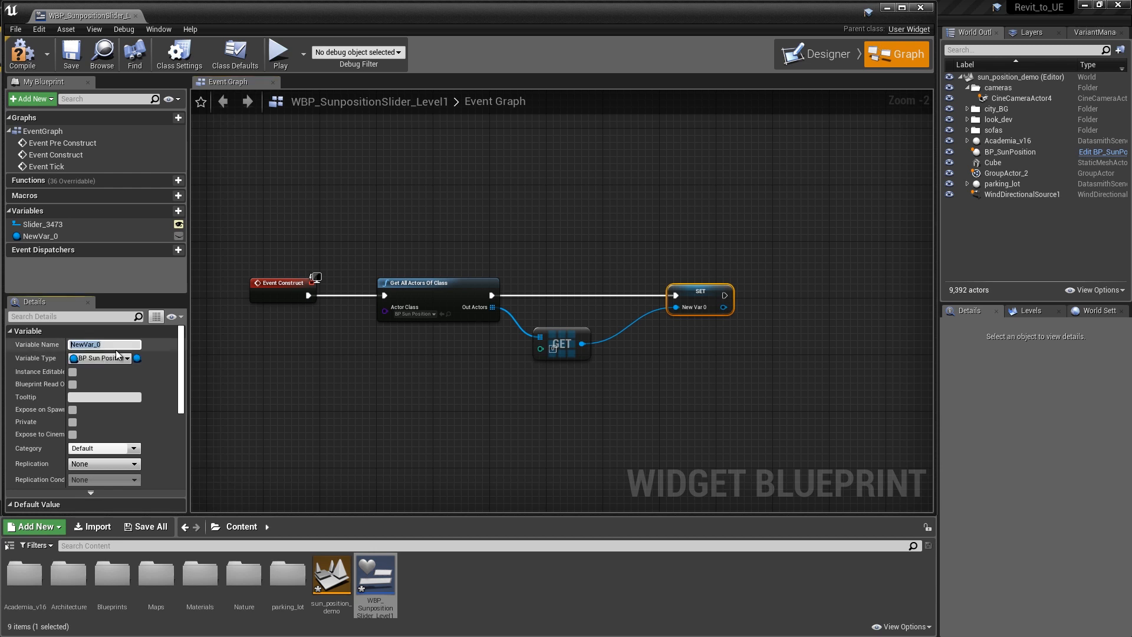
pyautogui.write('B')
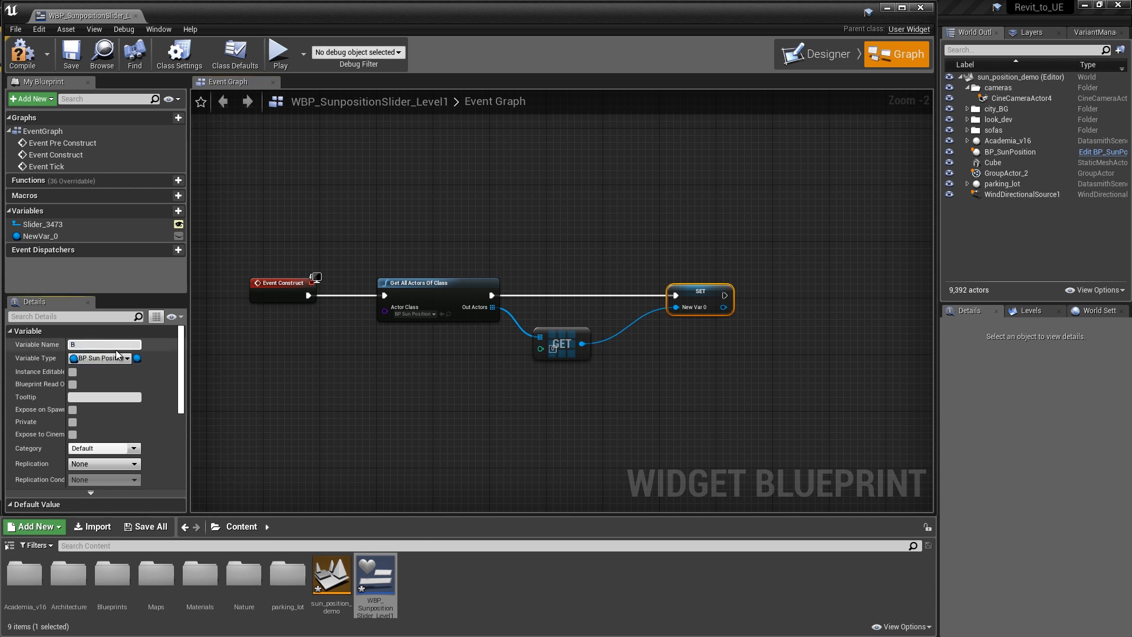
pyautogui.write('BP_Sun_Position-Actor')
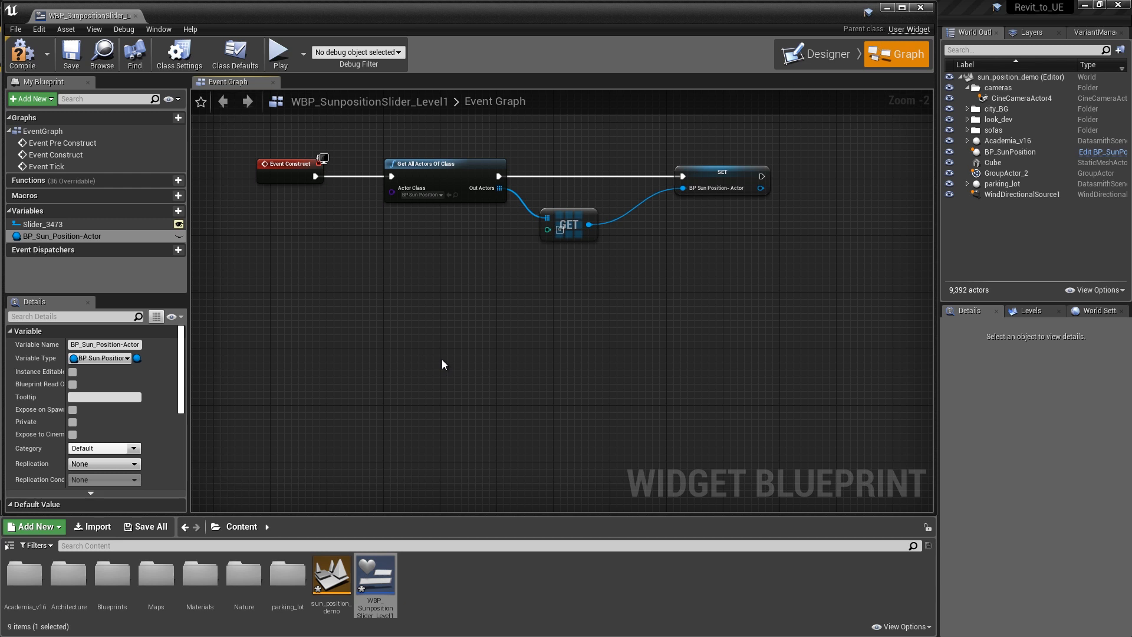
pyautogui.moveTo(69, 238)
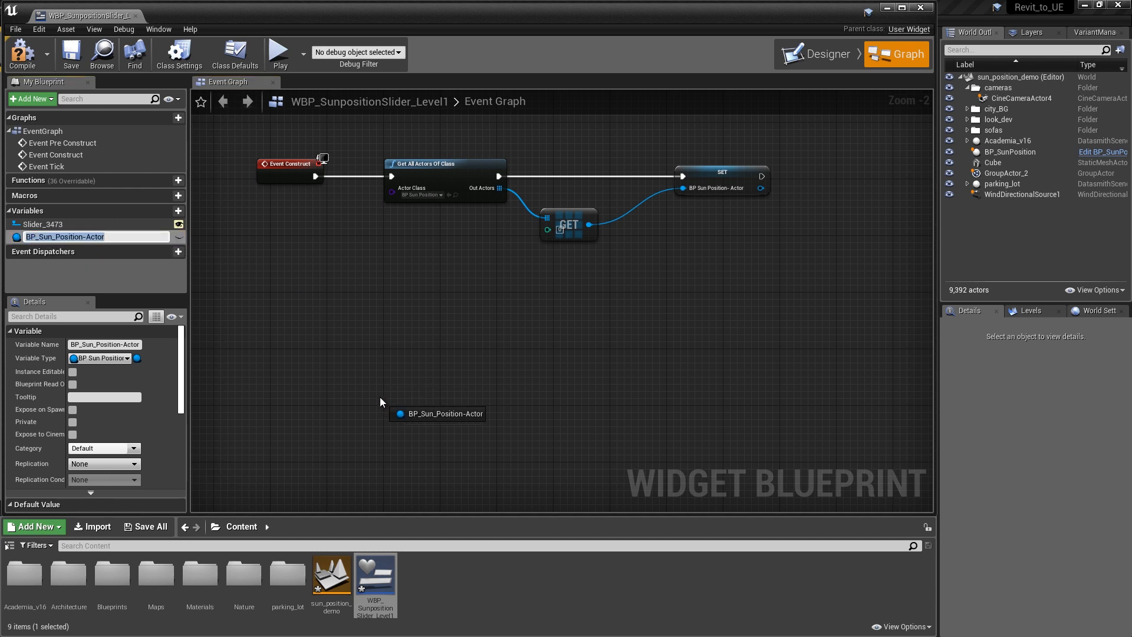
# - Add a BP_Sun_Position-Actor getter feeding an Update Sun call and a SET Hours node
pyautogui.click(436, 412)
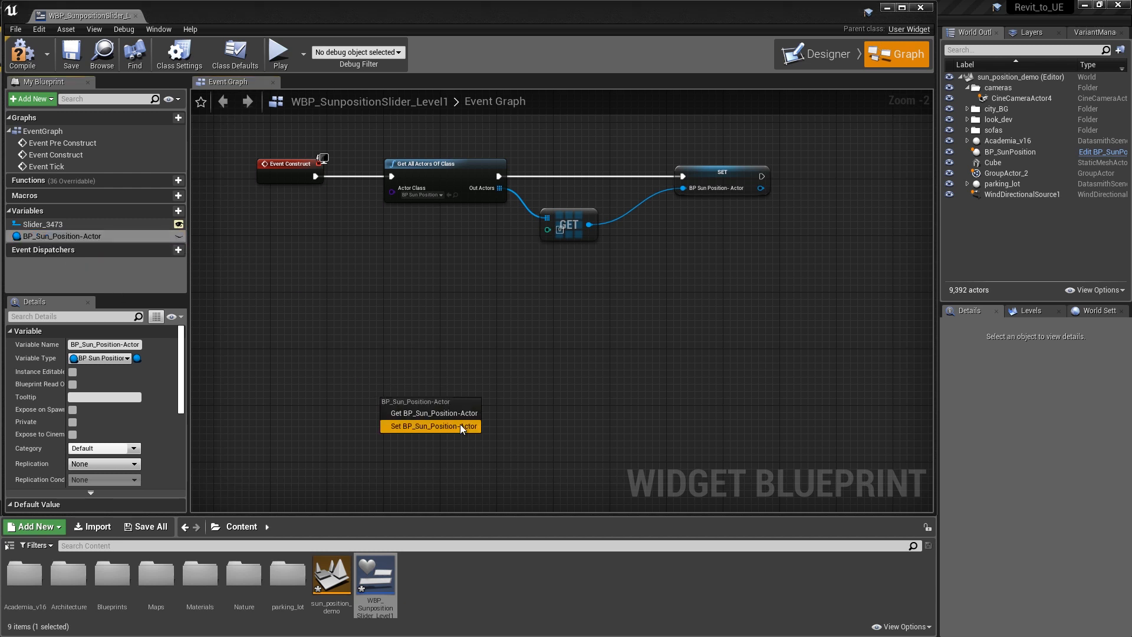
pyautogui.click(433, 412)
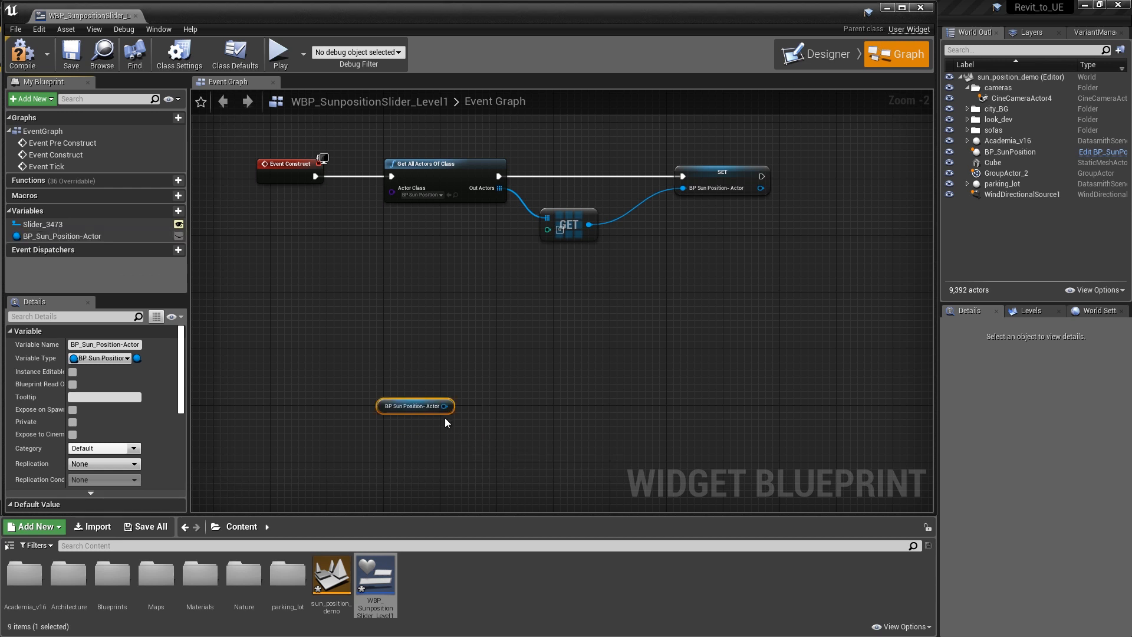
pyautogui.moveTo(449, 405); pyautogui.dragTo(530, 414)
pyautogui.write('u')
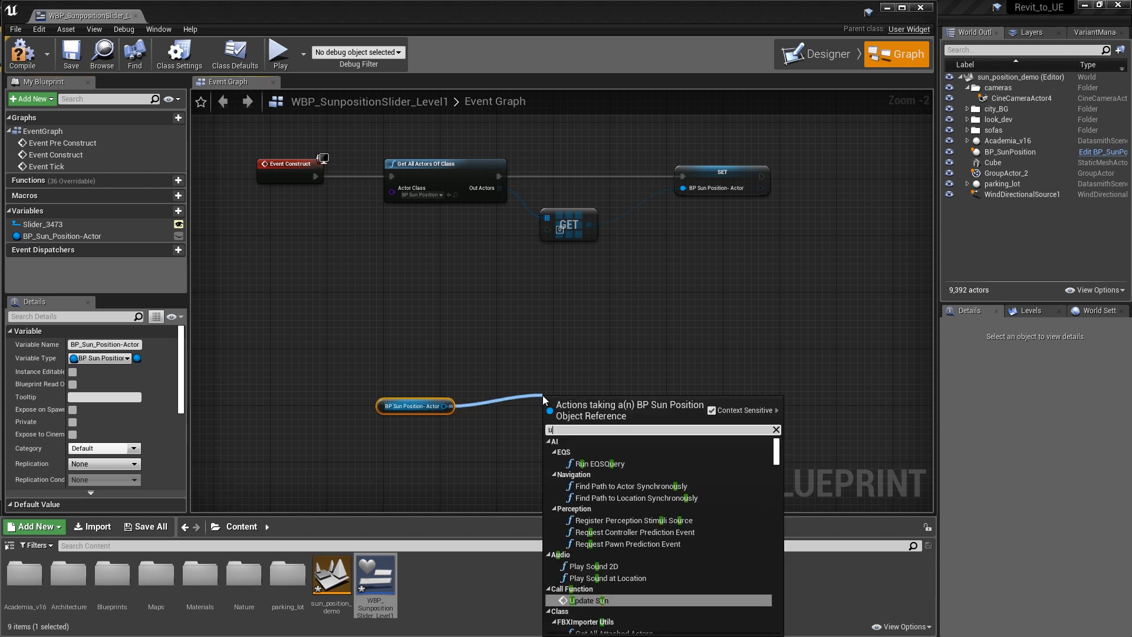
pyautogui.click(587, 600)
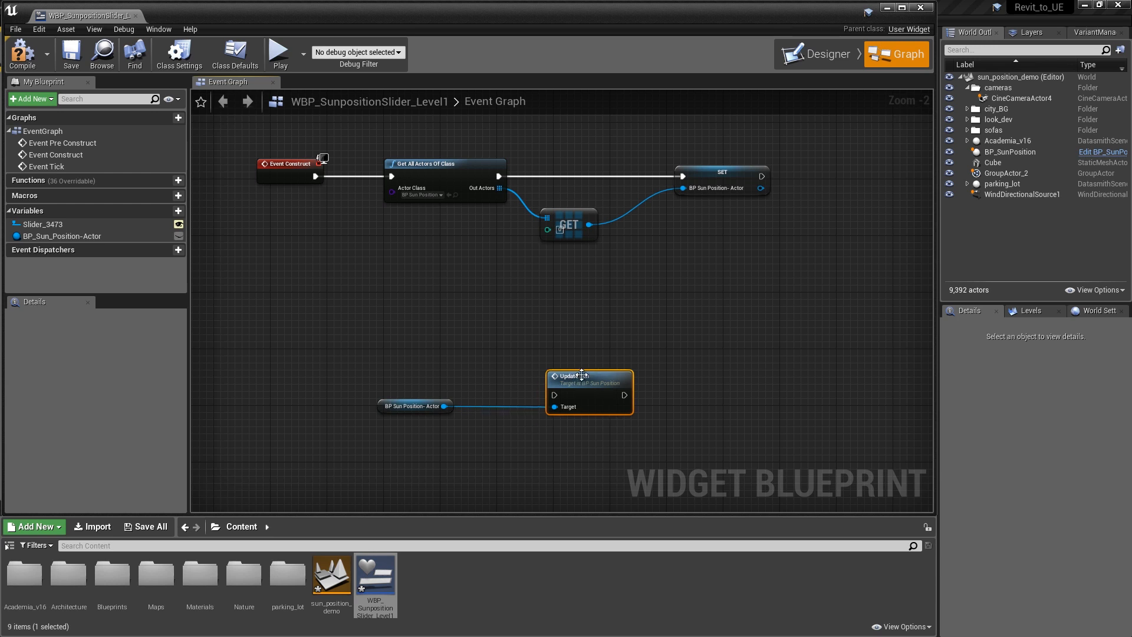
pyautogui.moveTo(404, 423)
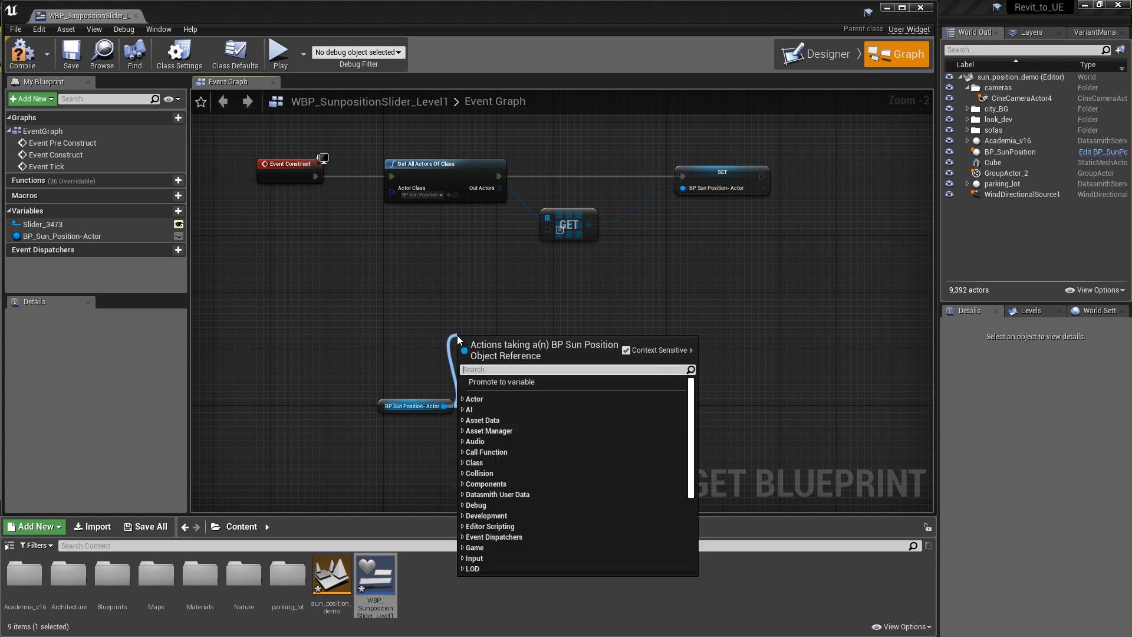
pyautogui.write('hour')
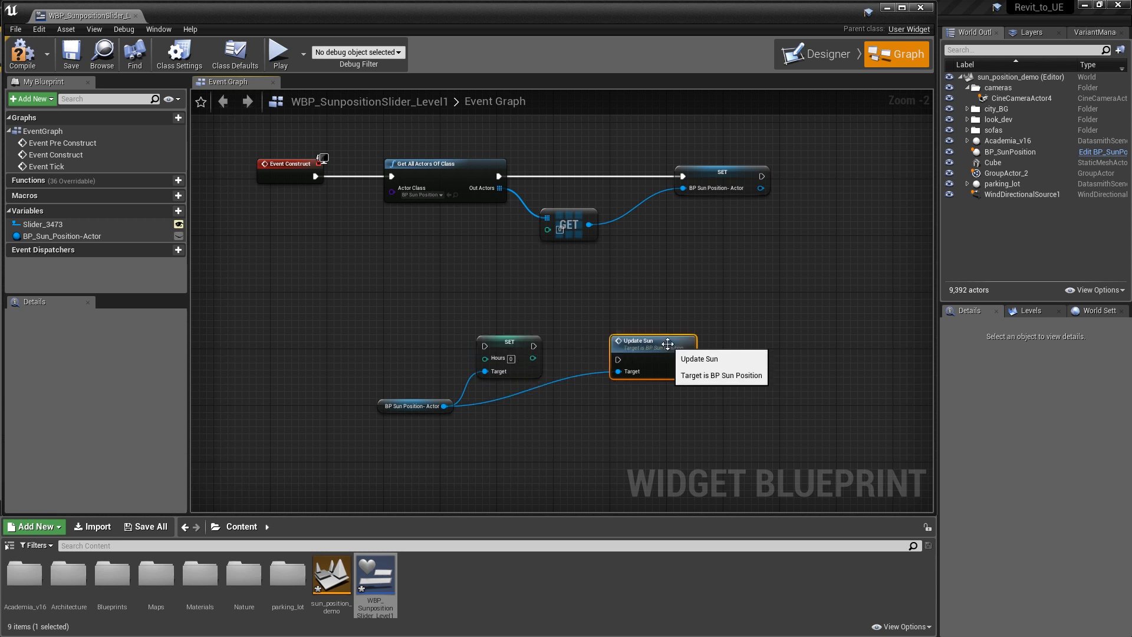
pyautogui.moveTo(507, 342); pyautogui.dragTo(460, 333)
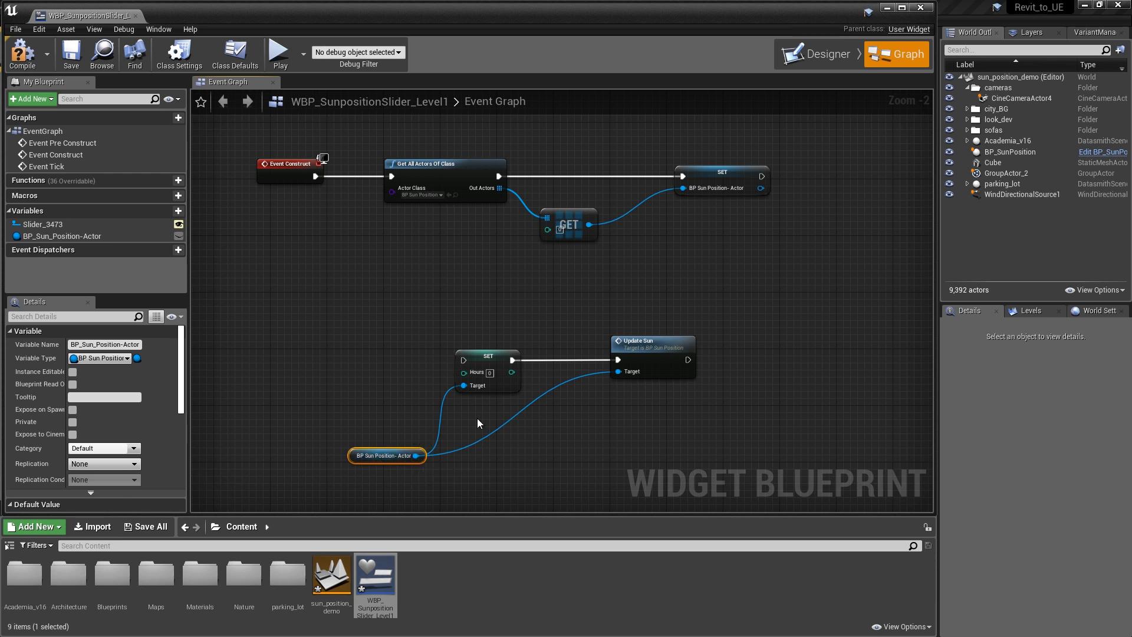
pyautogui.moveTo(364, 374)
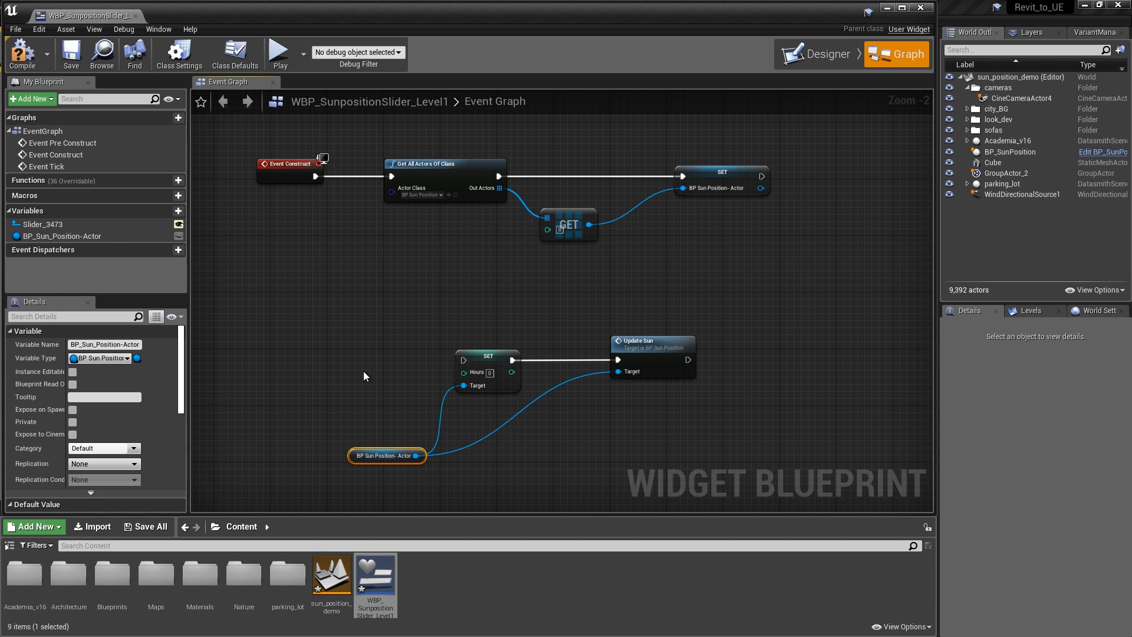
pyautogui.moveTo(122, 307)
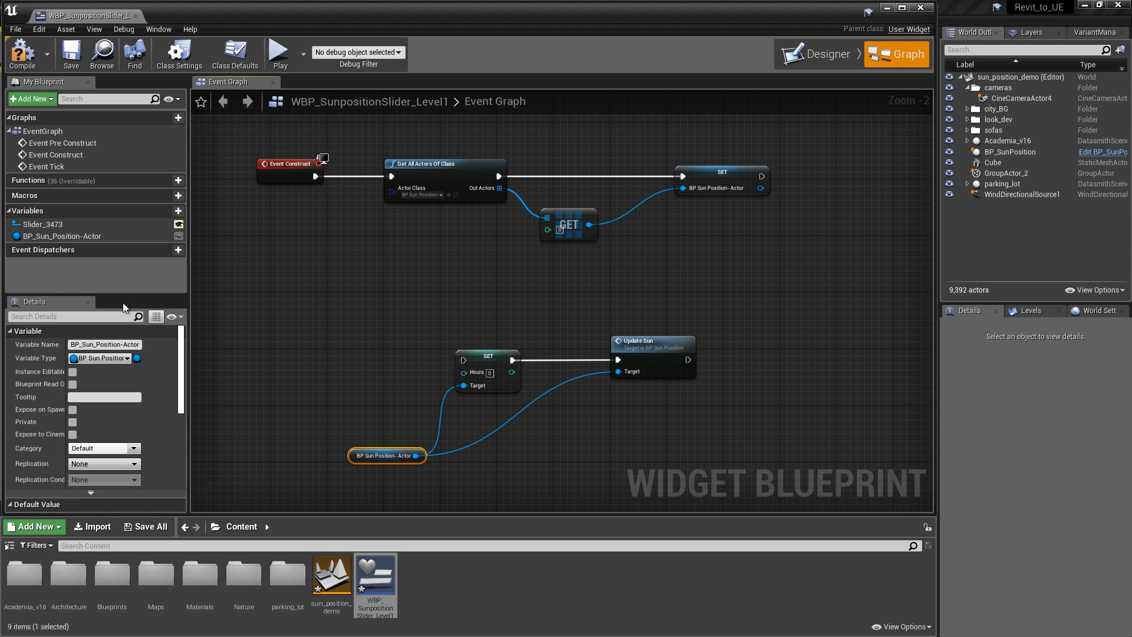
# - Add Slider_3473's On Value Changed event and wire it into SET Hours then Update Sun
pyautogui.click(43, 224)
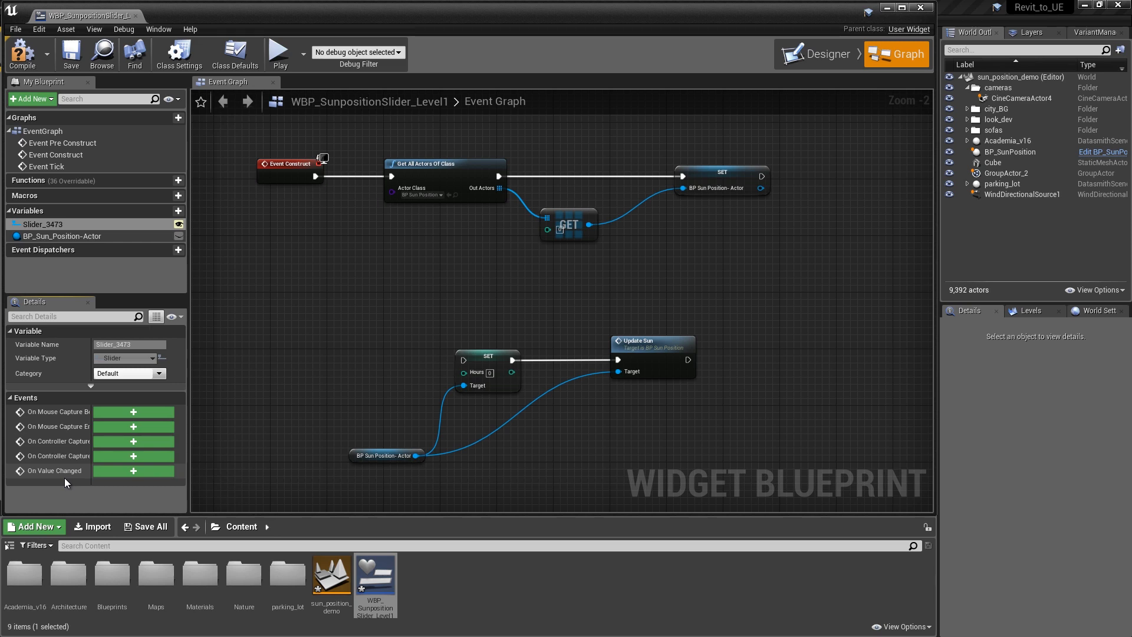
pyautogui.moveTo(133, 470)
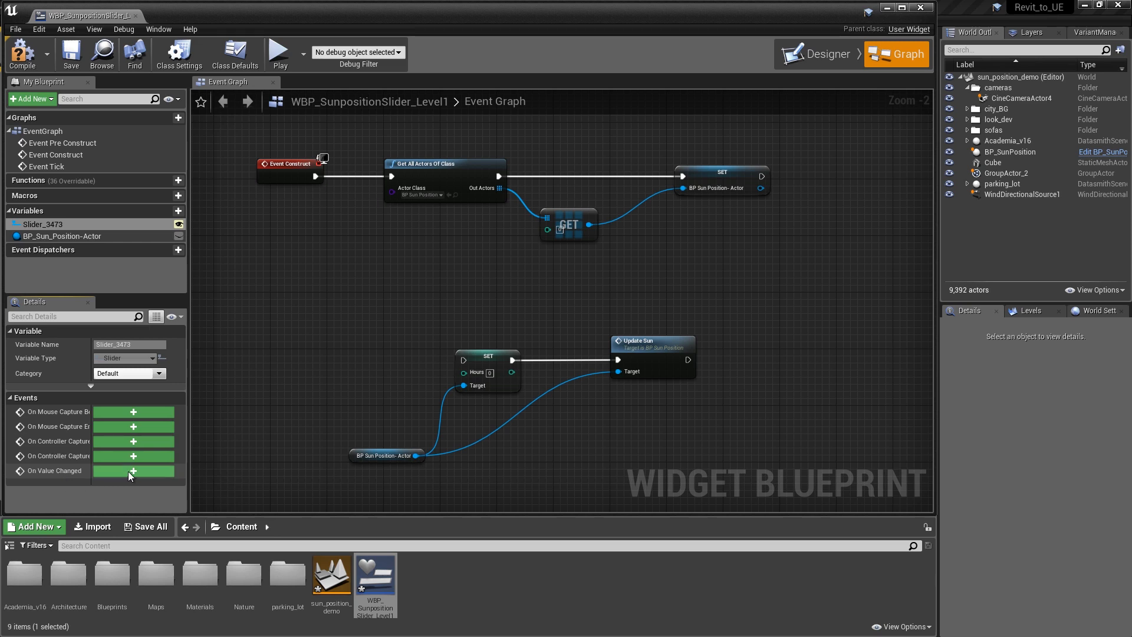
pyautogui.click(133, 471)
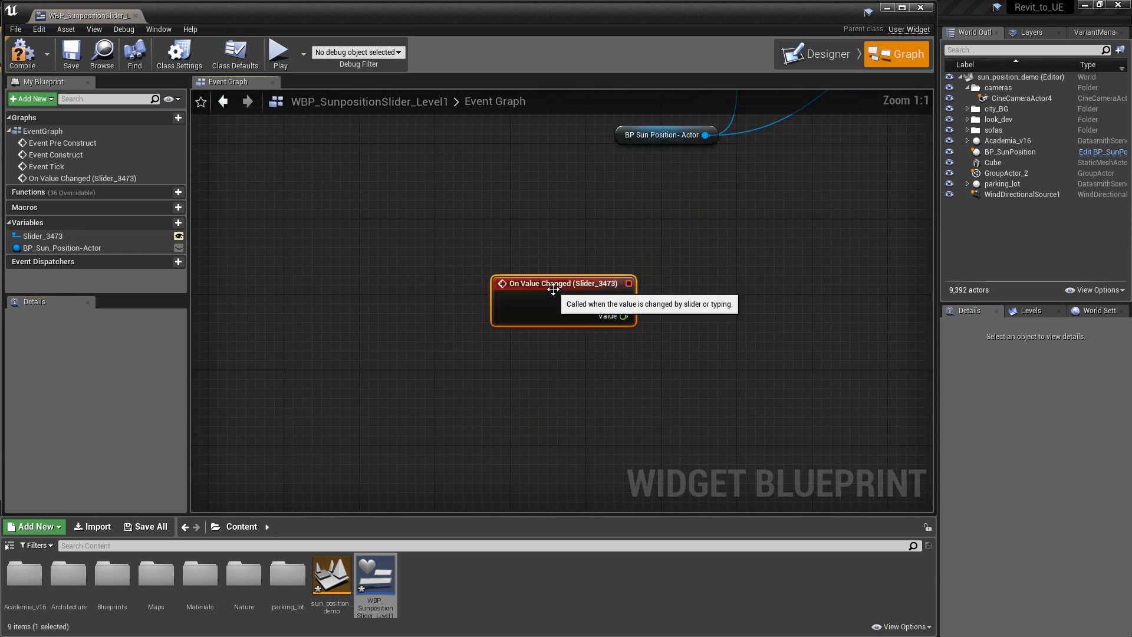
pyautogui.moveTo(564, 283); pyautogui.dragTo(509, 384)
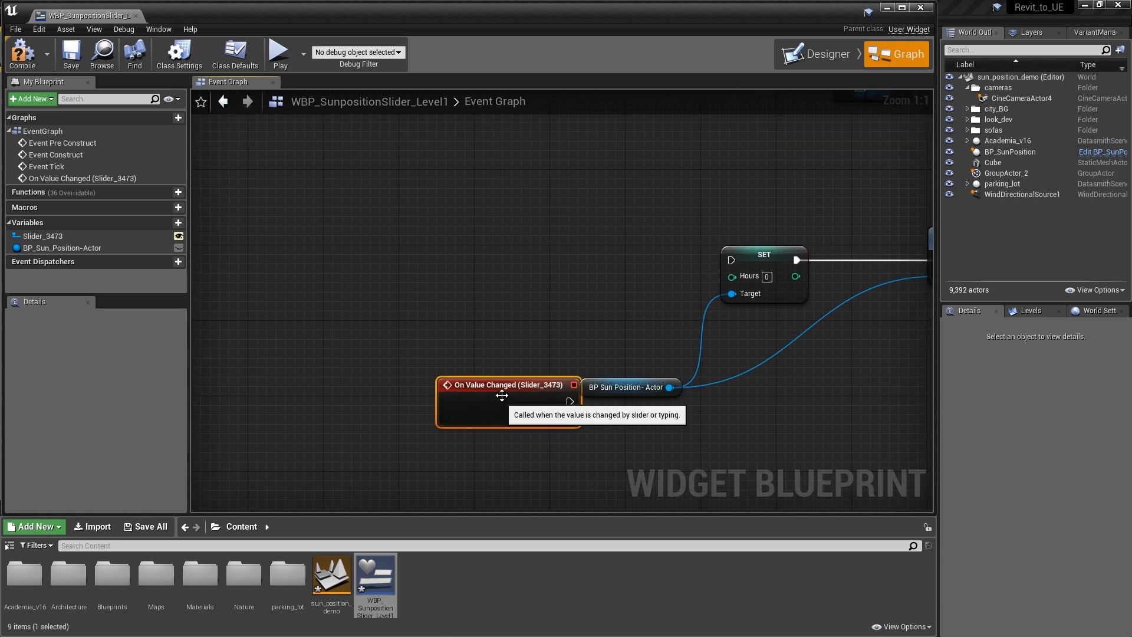
pyautogui.moveTo(510, 385); pyautogui.dragTo(490, 252)
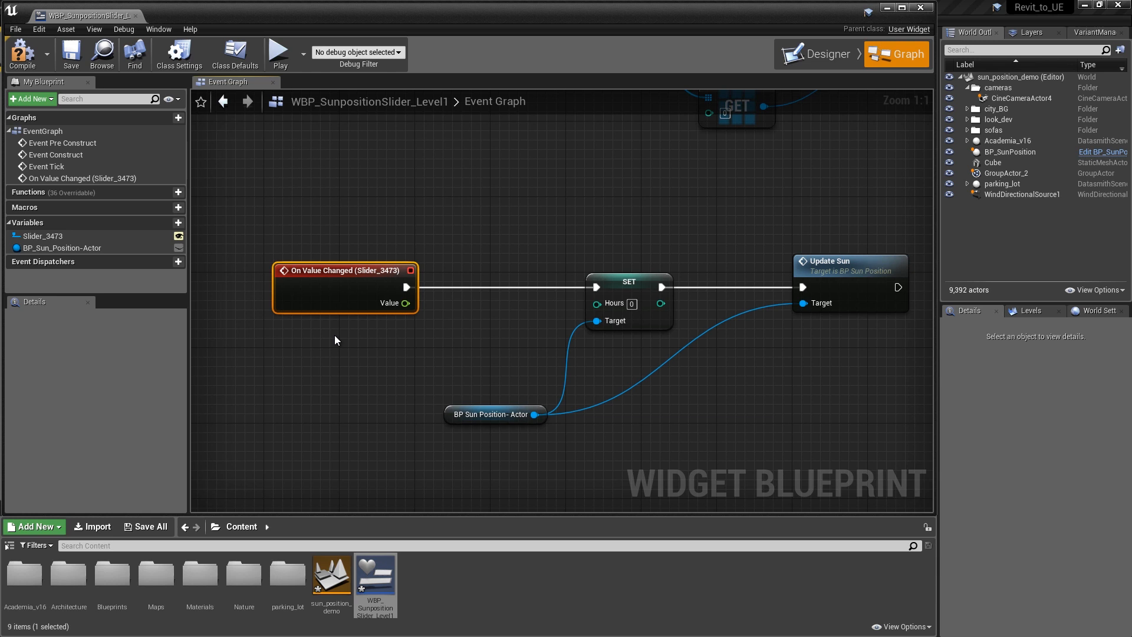
pyautogui.moveTo(405, 303)
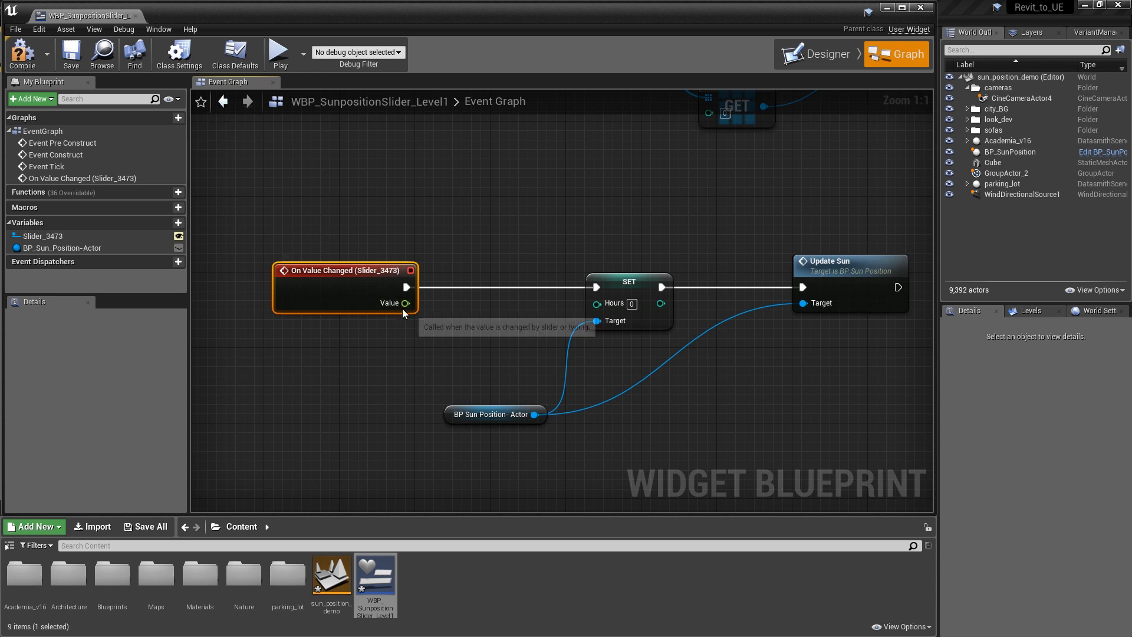
# - Map the slider Value from 0–1 to 7–20 with Map Range Clamped, truncate it, feed Hours
pyautogui.moveTo(406, 303); pyautogui.dragTo(381, 346)
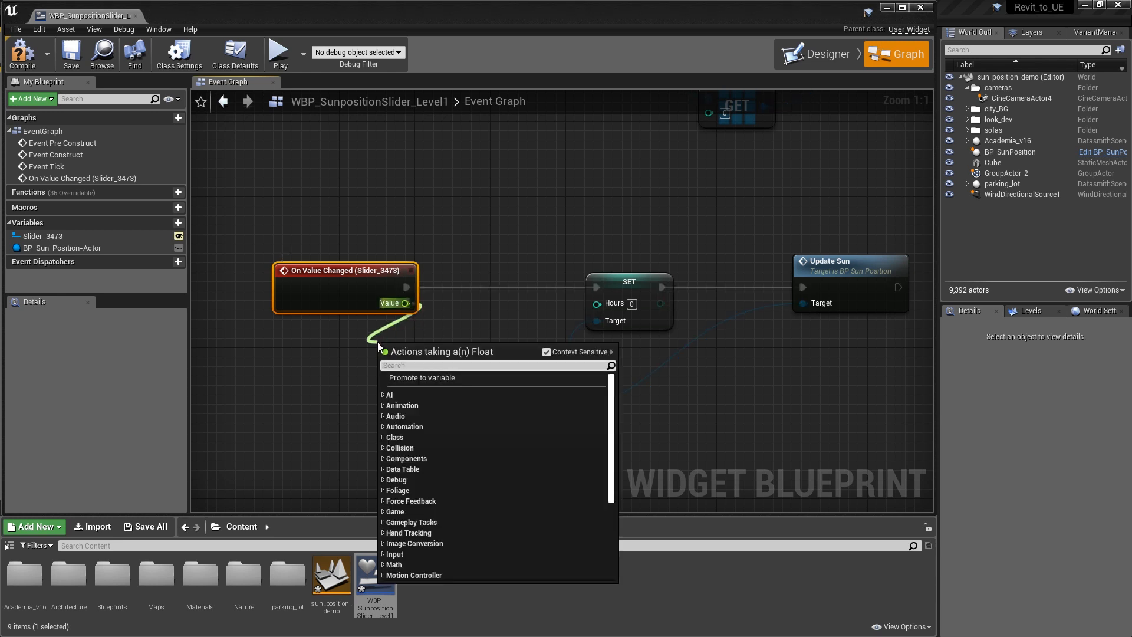
pyautogui.write('map')
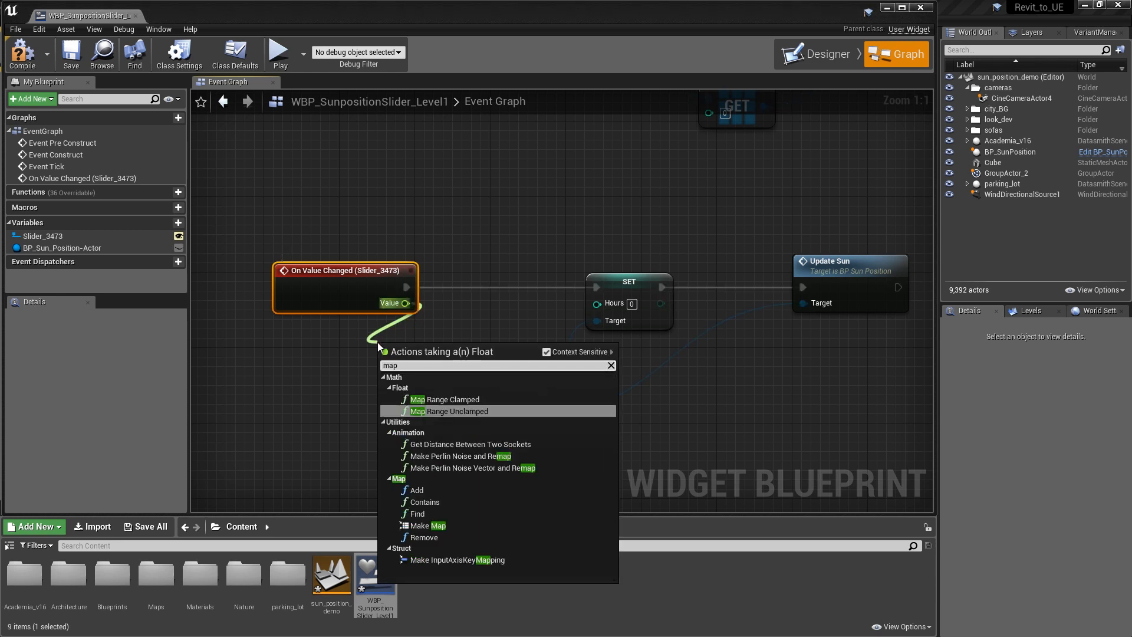
pyautogui.click(444, 399)
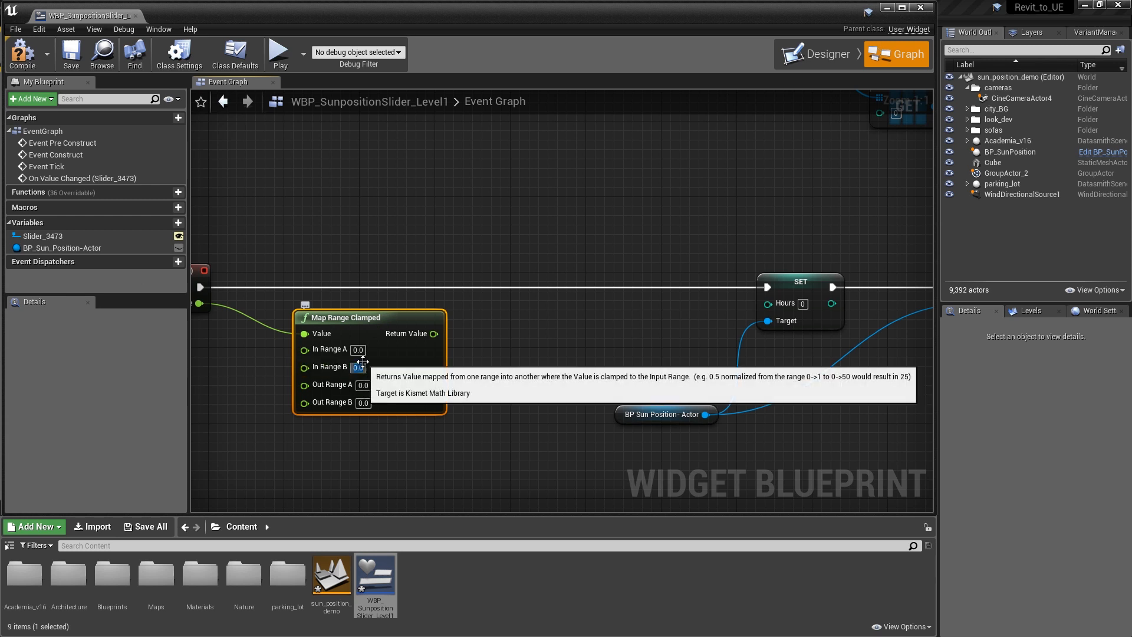
pyautogui.write('1.0')
pyautogui.click(362, 384)
pyautogui.write('7')
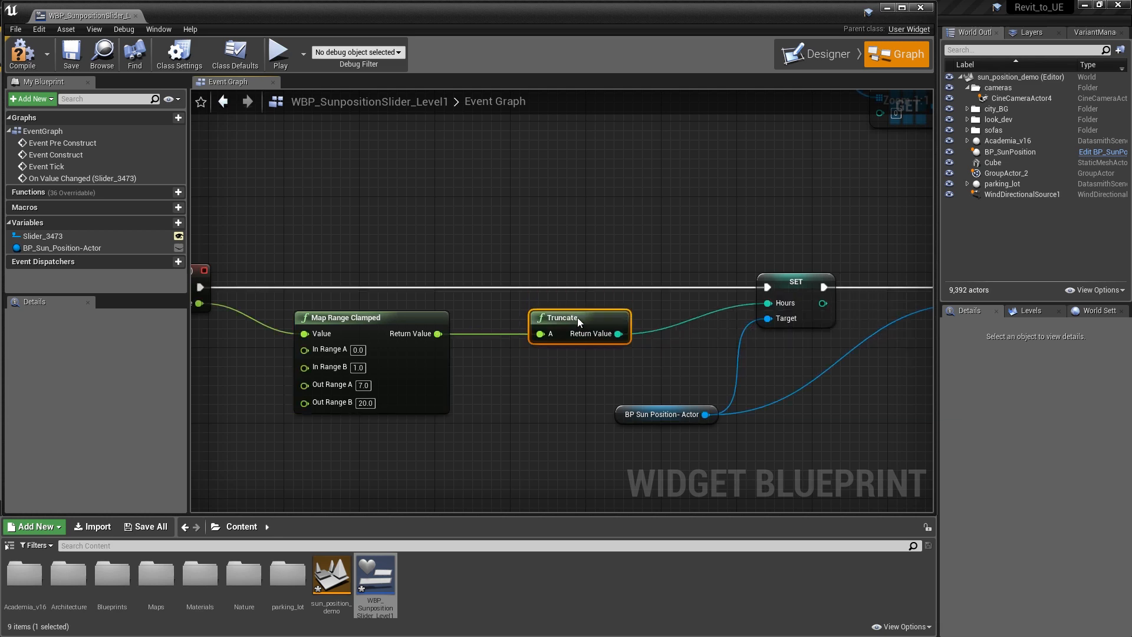
pyautogui.scroll(-3)
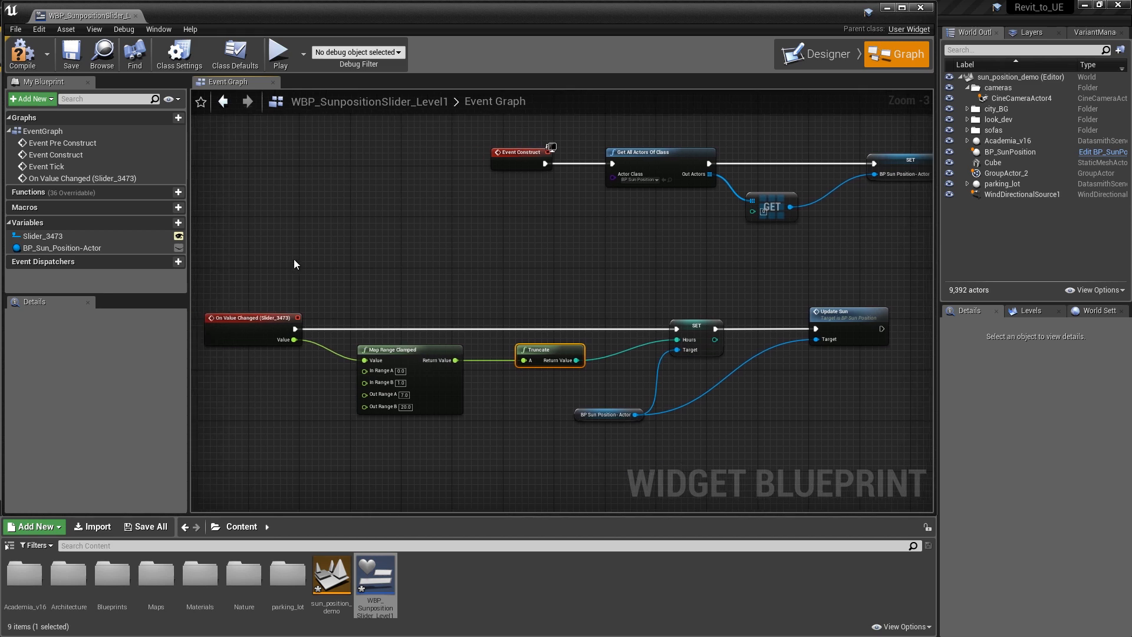
pyautogui.moveTo(71, 53)
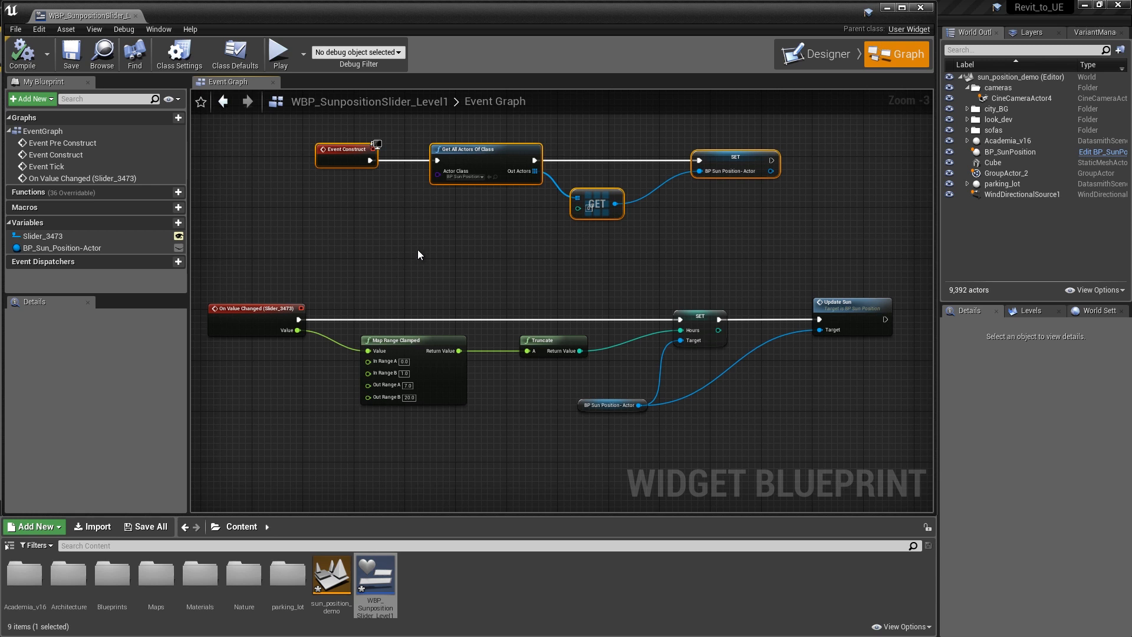
pyautogui.click(546, 397)
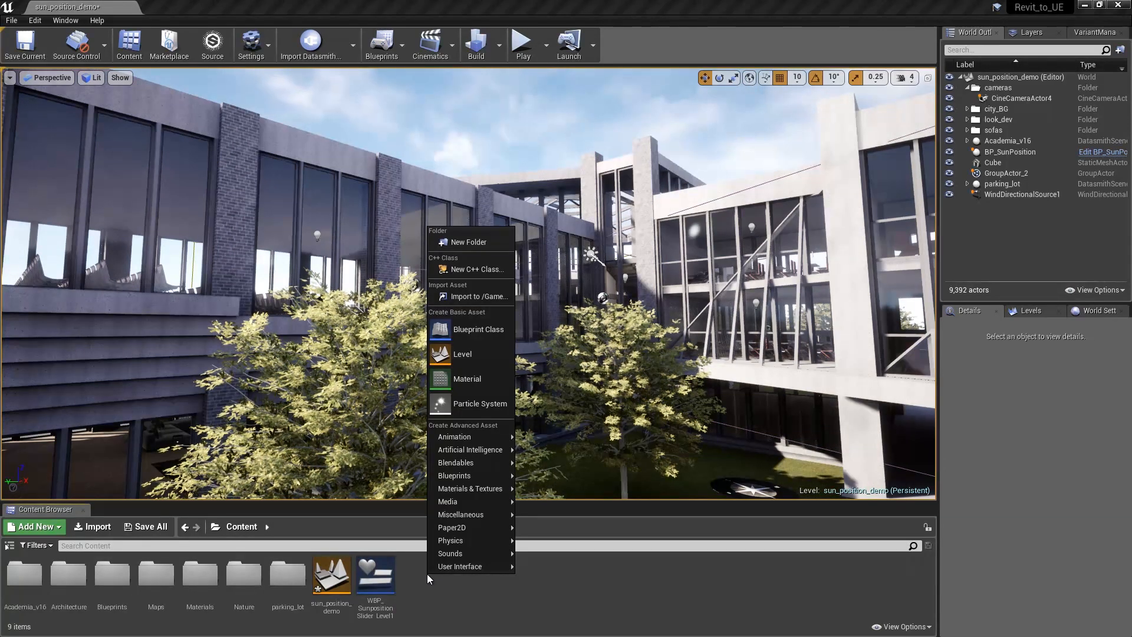
# - Create a new Actor Blueprint class named BP_UI_Maker in Content
pyautogui.click(478, 329)
pyautogui.write('BP_UI_Maker')
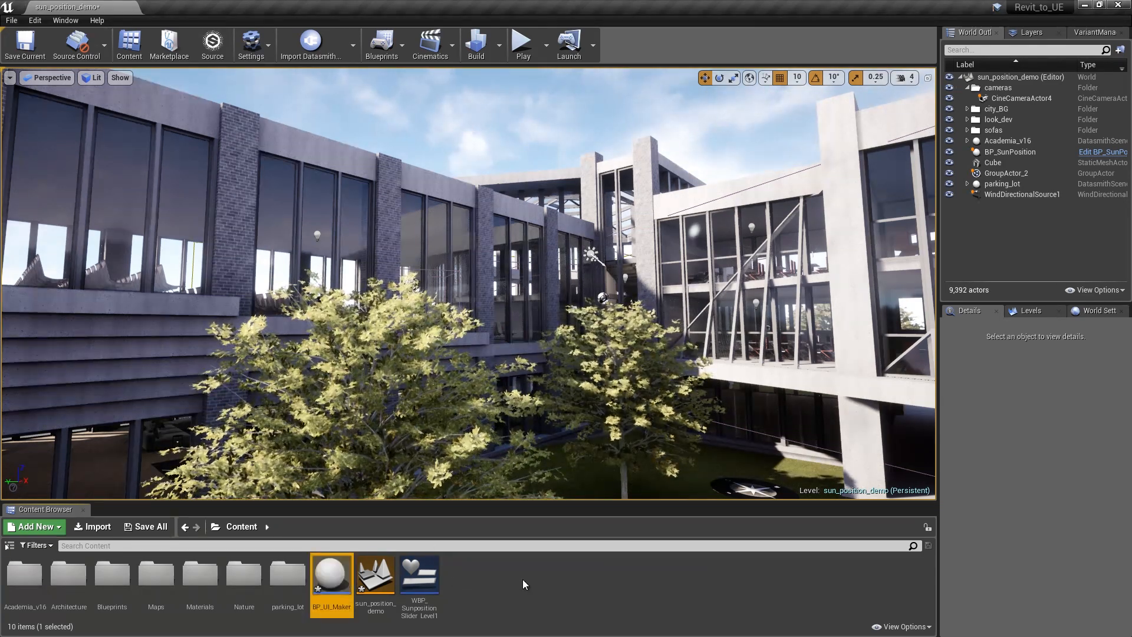
# - Bring BP_UI_Maker's Event Graph up with Event BeginPlay moved aside for wiring
pyautogui.doubleClick(331, 573)
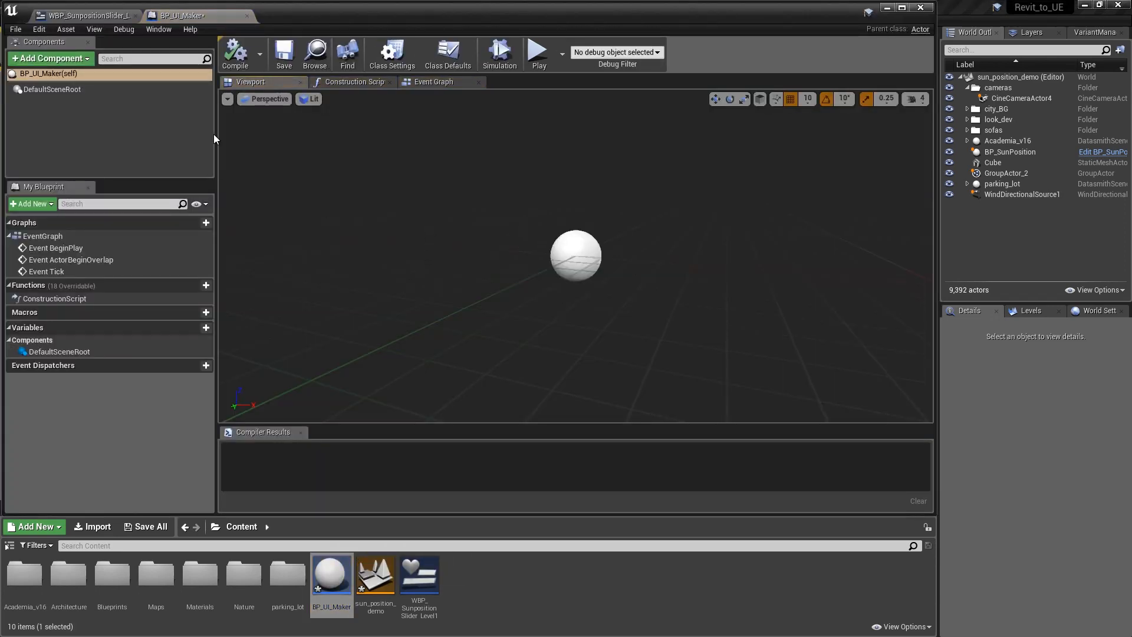
pyautogui.click(433, 82)
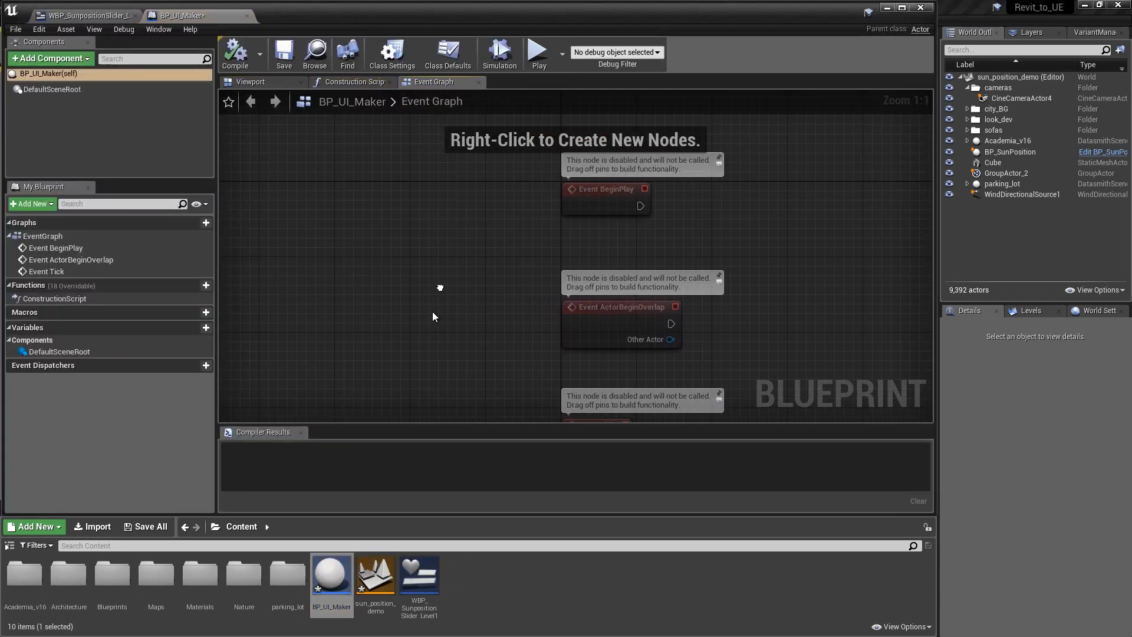
pyautogui.moveTo(606, 188); pyautogui.dragTo(303, 230)
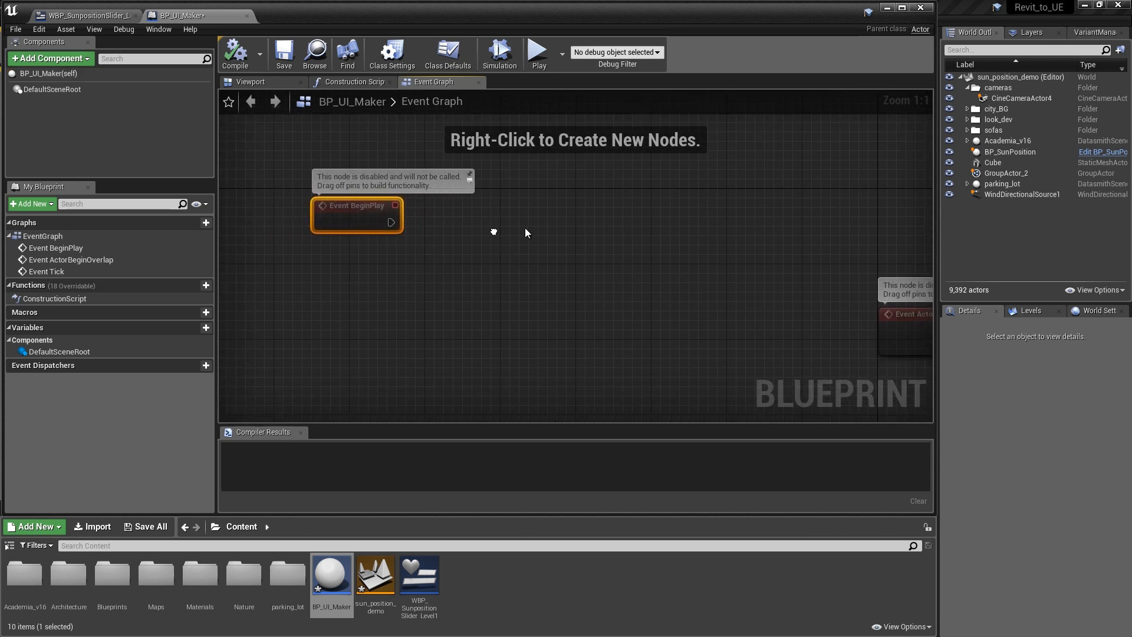
# - From BeginPlay, add a Create Widget node with class WBP_SunpositionSlider_Level1
pyautogui.moveTo(398, 222); pyautogui.dragTo(493, 267)
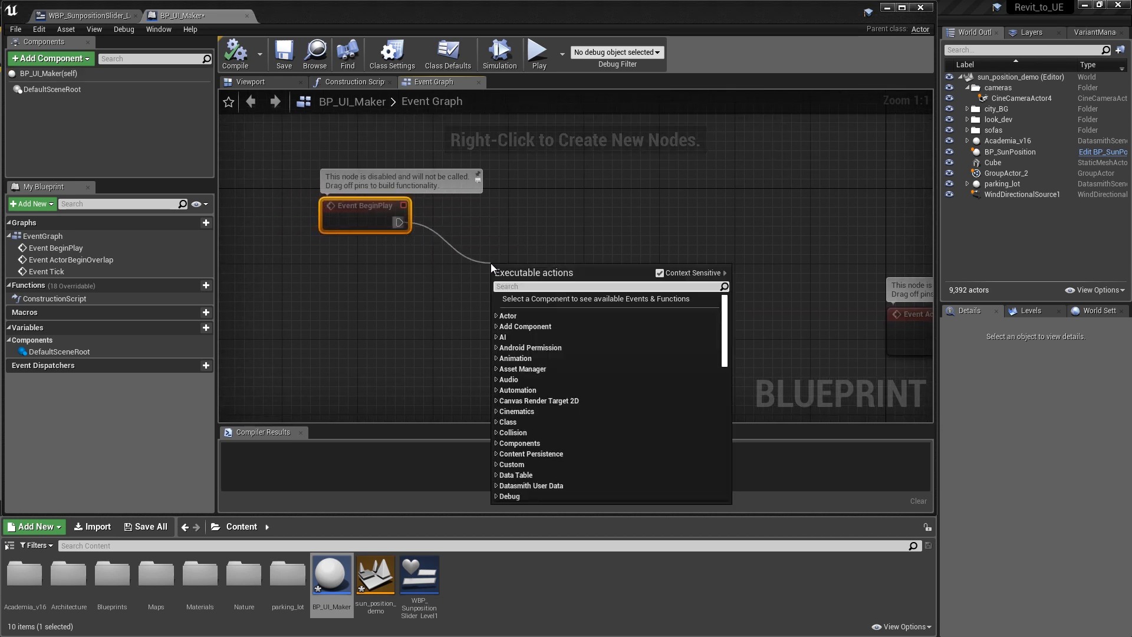
pyautogui.write('cre')
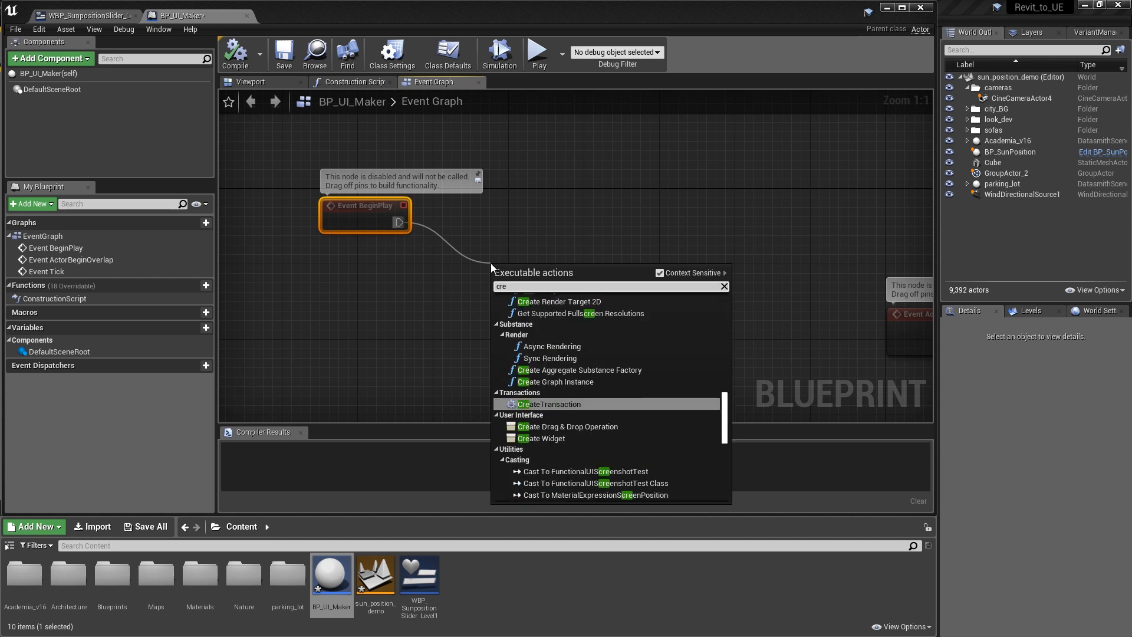
pyautogui.click(540, 438)
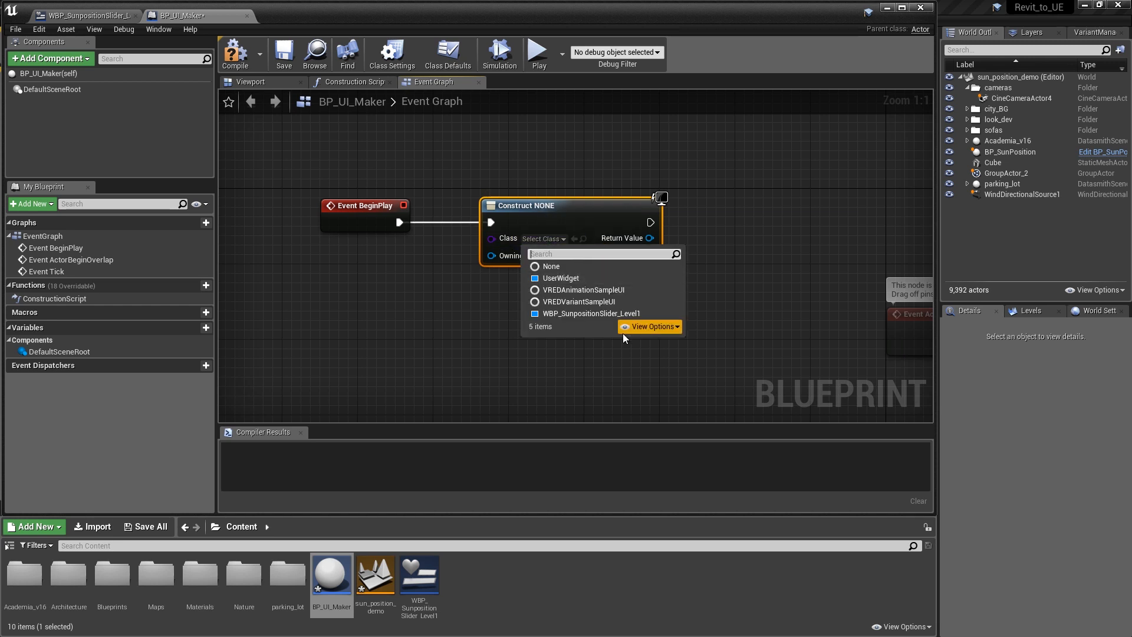
pyautogui.click(590, 312)
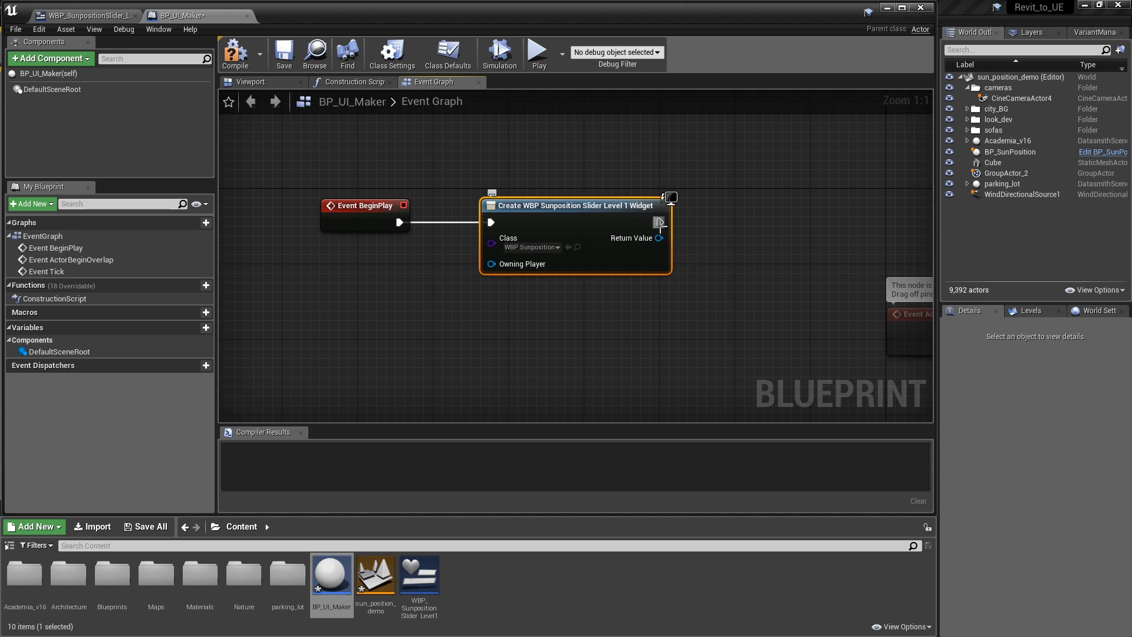
# - Chain an Add to Viewport node onto the created widget
pyautogui.moveTo(658, 222); pyautogui.dragTo(751, 222)
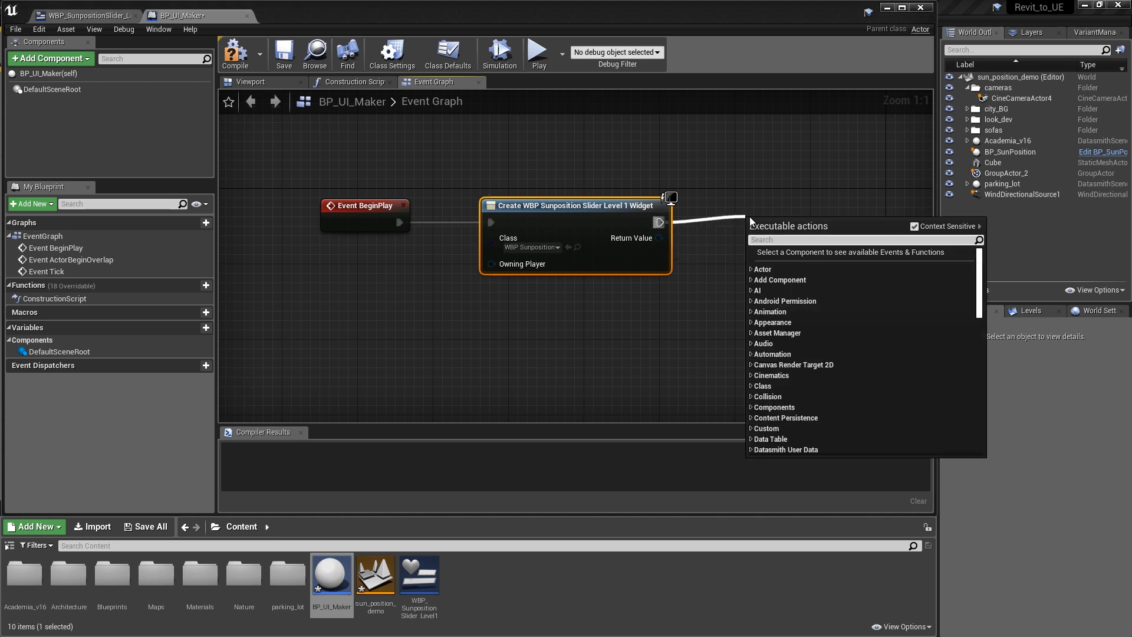
pyautogui.write('add')
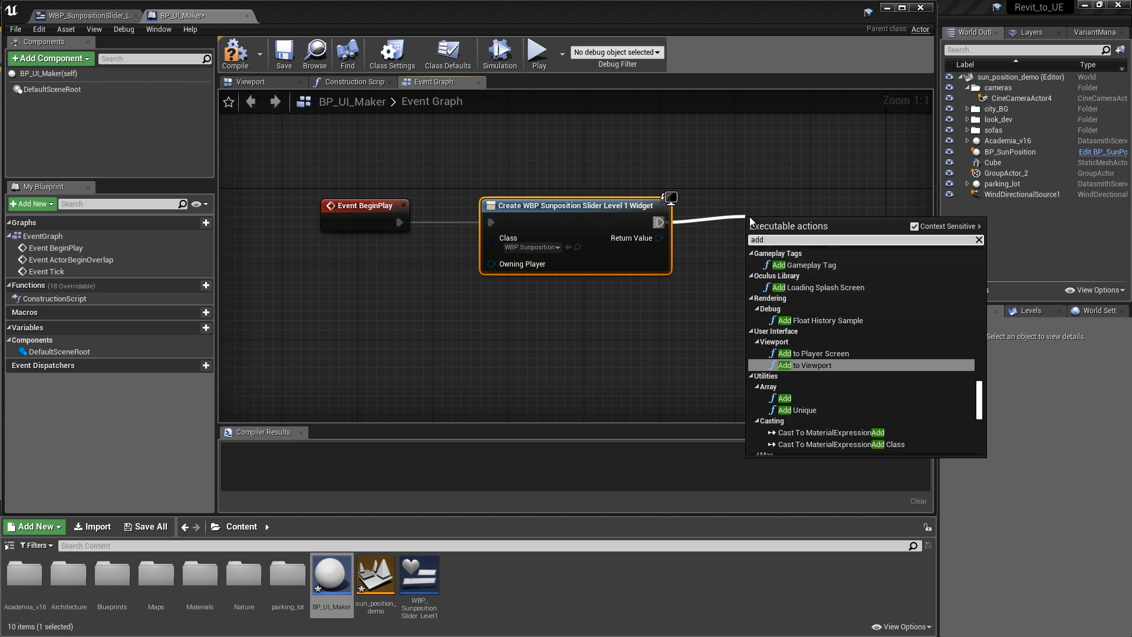
pyautogui.click(803, 364)
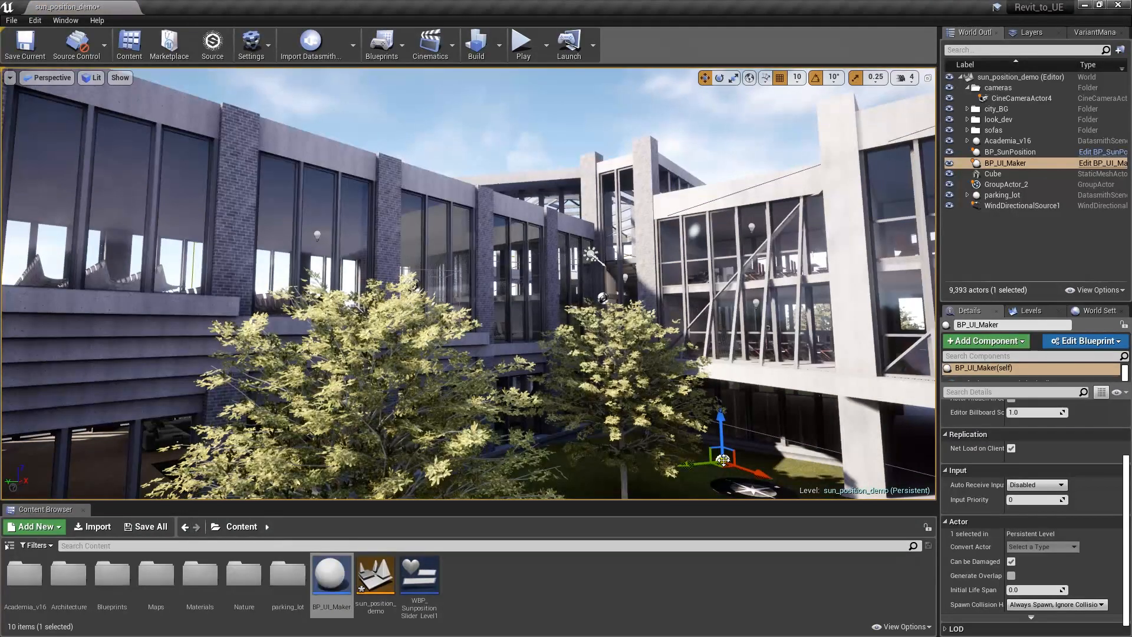
pyautogui.moveTo(520, 45)
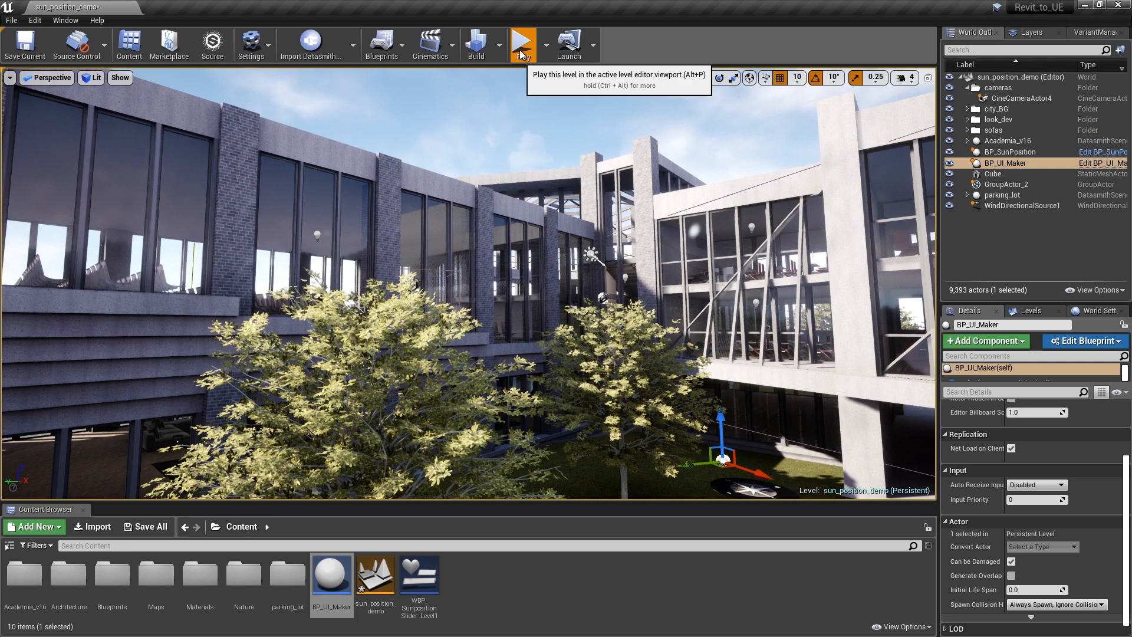
pyautogui.click(522, 45)
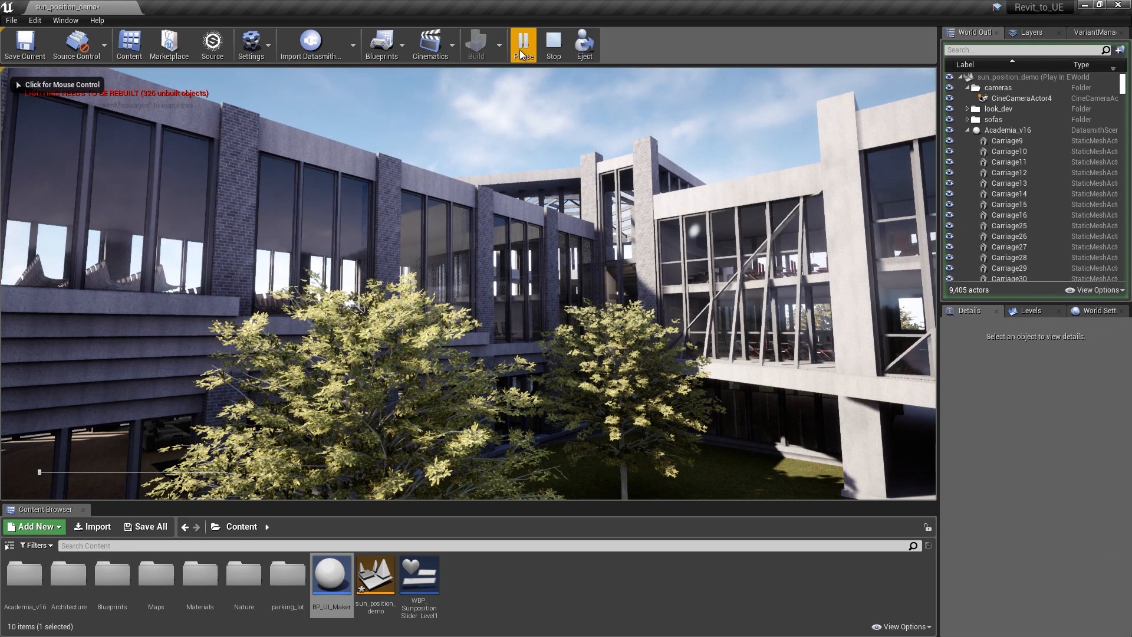
pyautogui.click(522, 44)
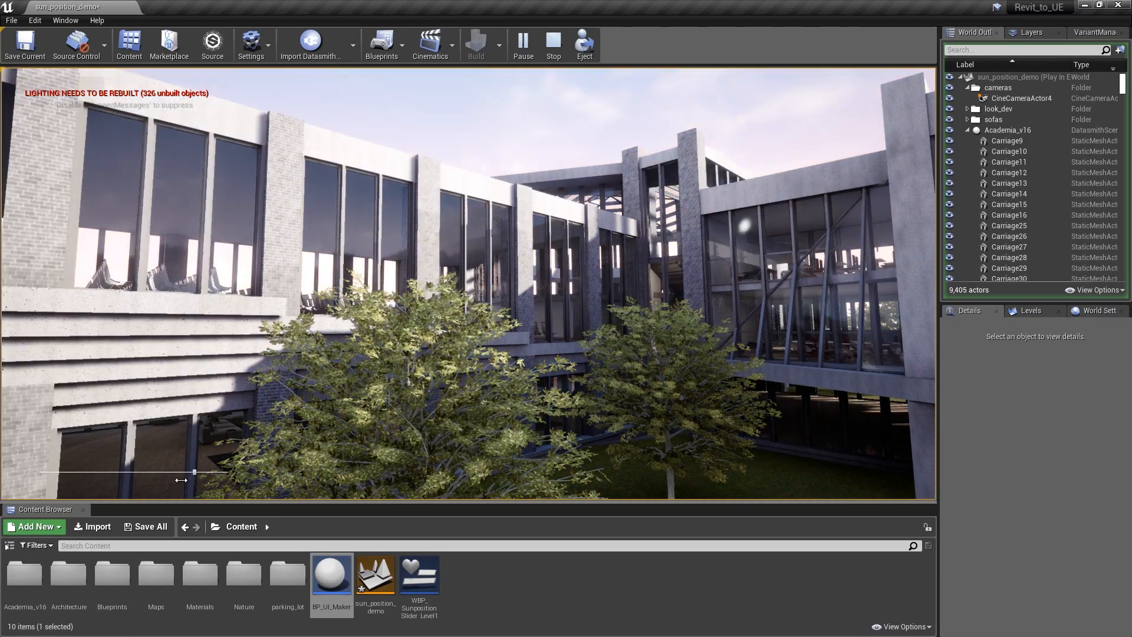
pyautogui.moveTo(193, 471); pyautogui.dragTo(208, 472)
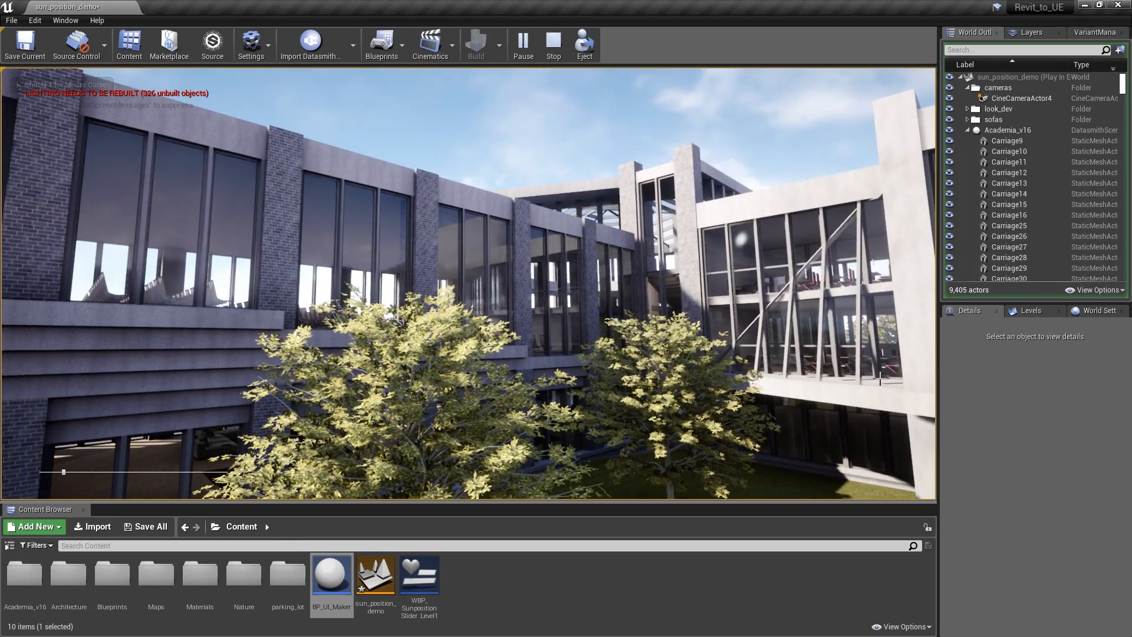
pyautogui.click(553, 43)
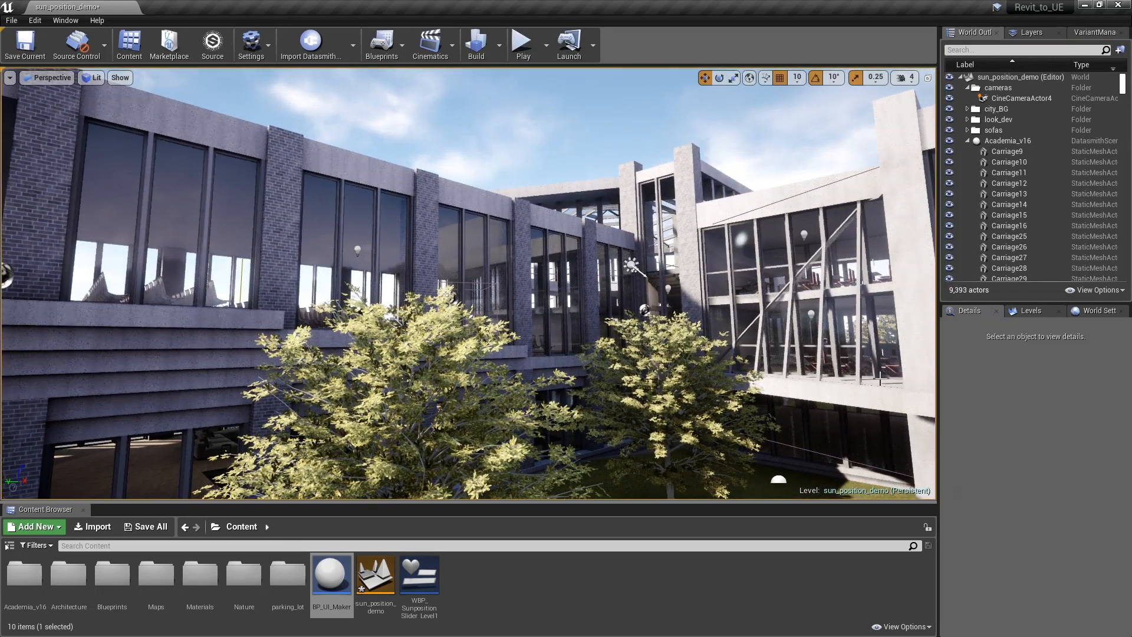